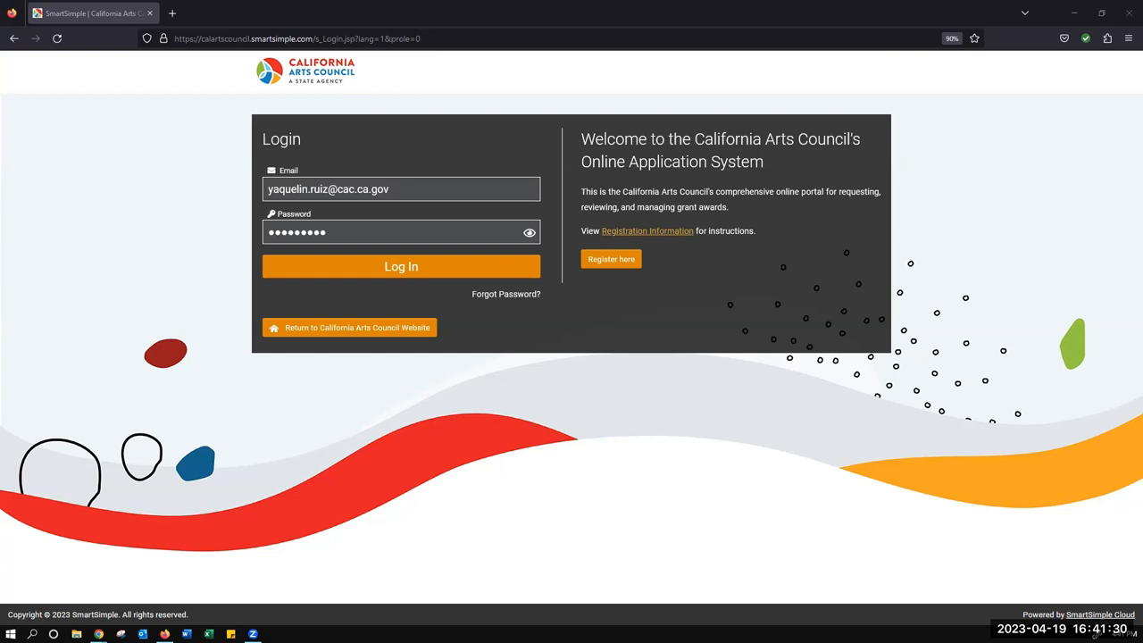
mouse_move(506, 373)
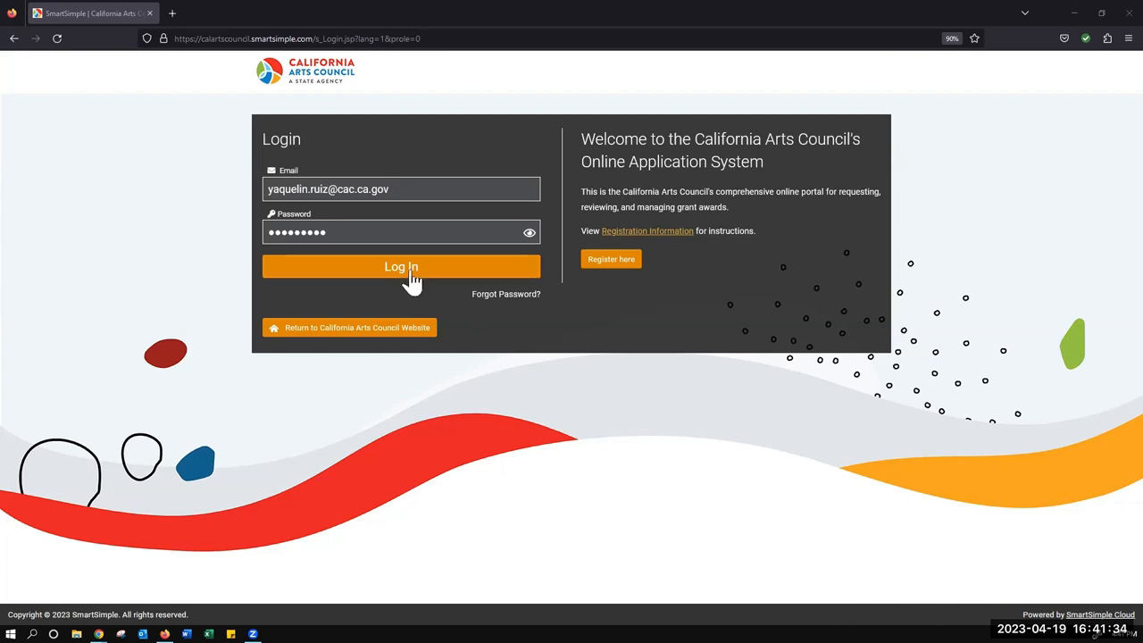
Log in to the California Arts Council portal with the pre-filled email and password.
click(401, 266)
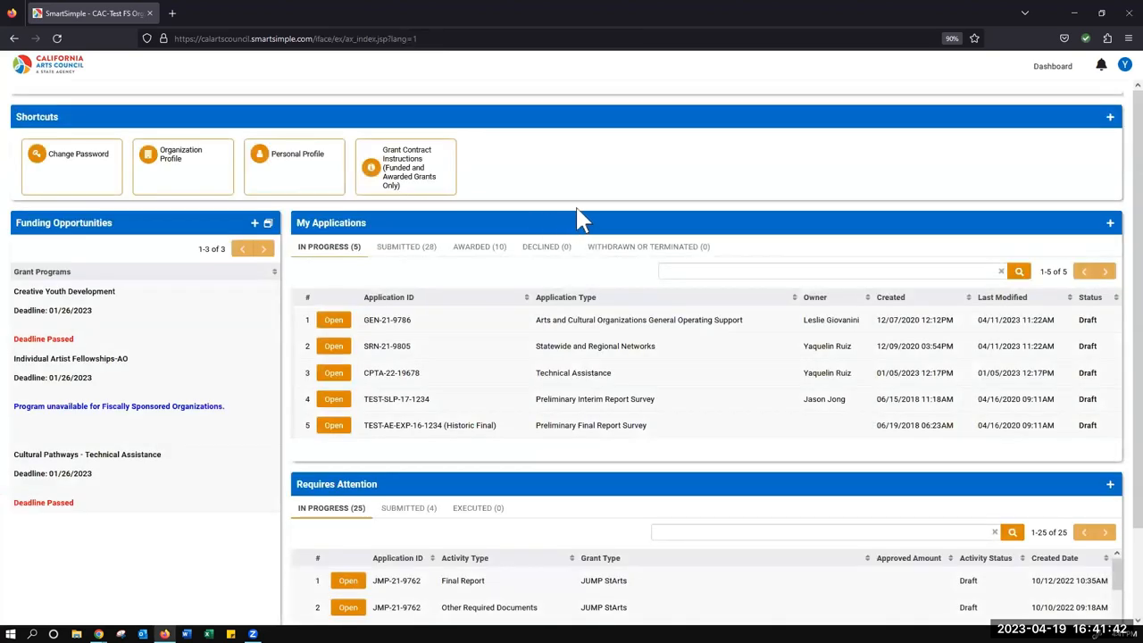
mouse_move(701, 192)
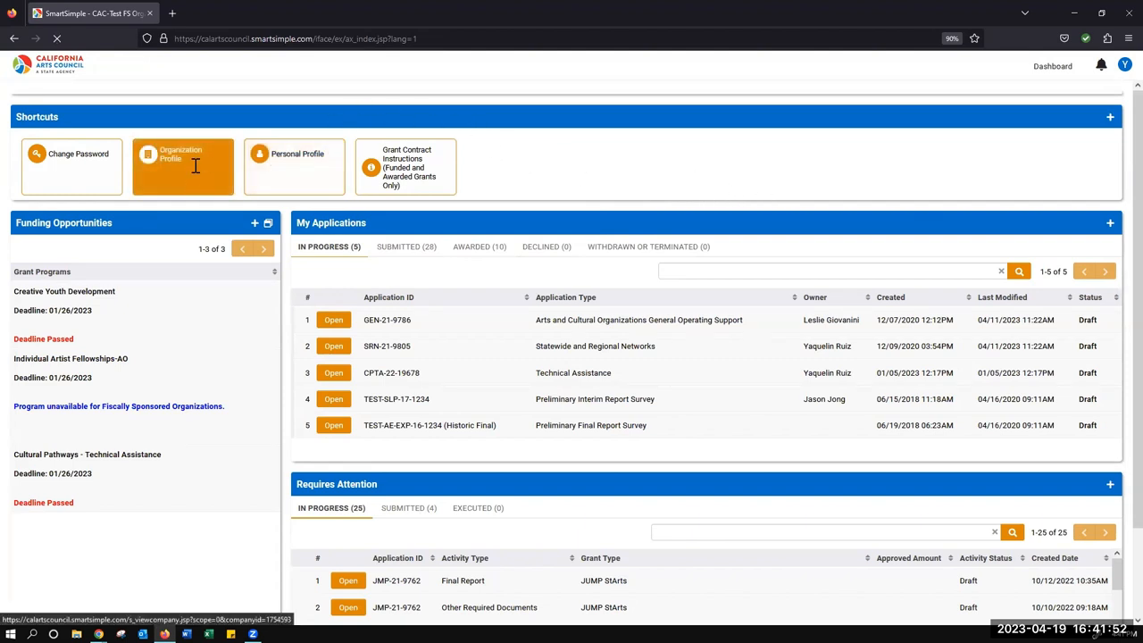
Open the CAC-Test FS Organization profile via the dashboard's Organization Profile shortcut.
click(182, 166)
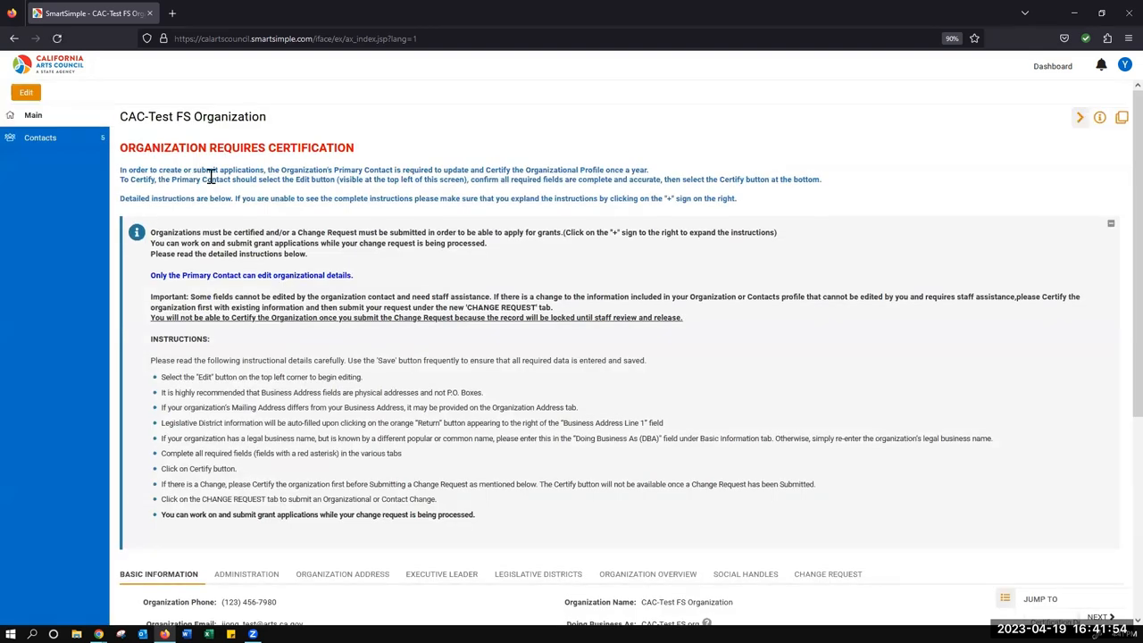
mouse_move(166, 172)
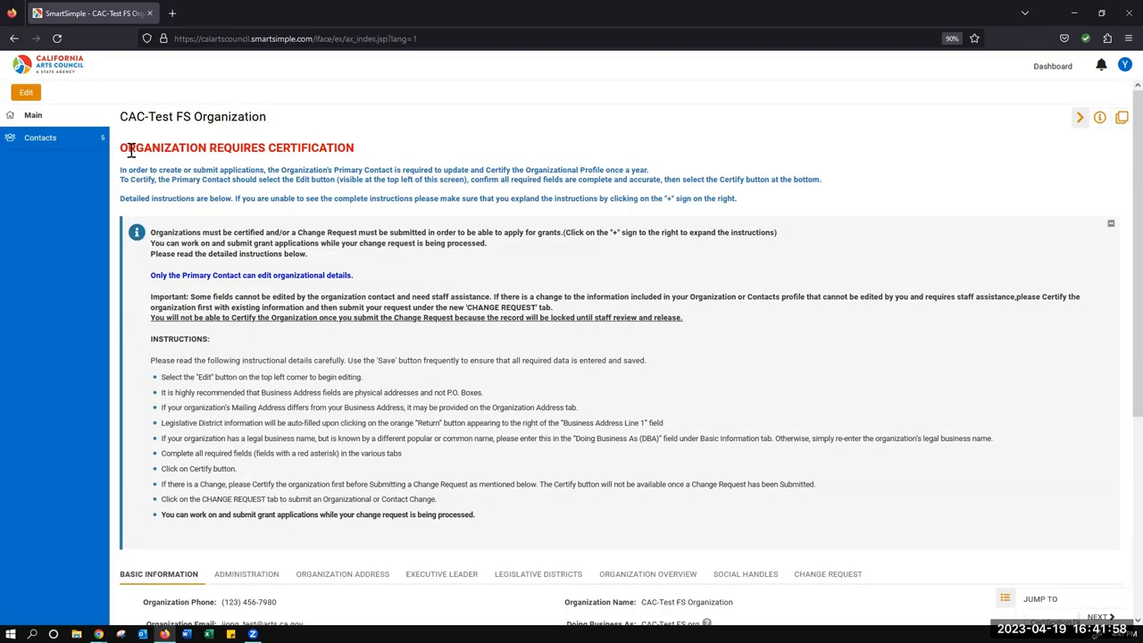
mouse_move(388, 159)
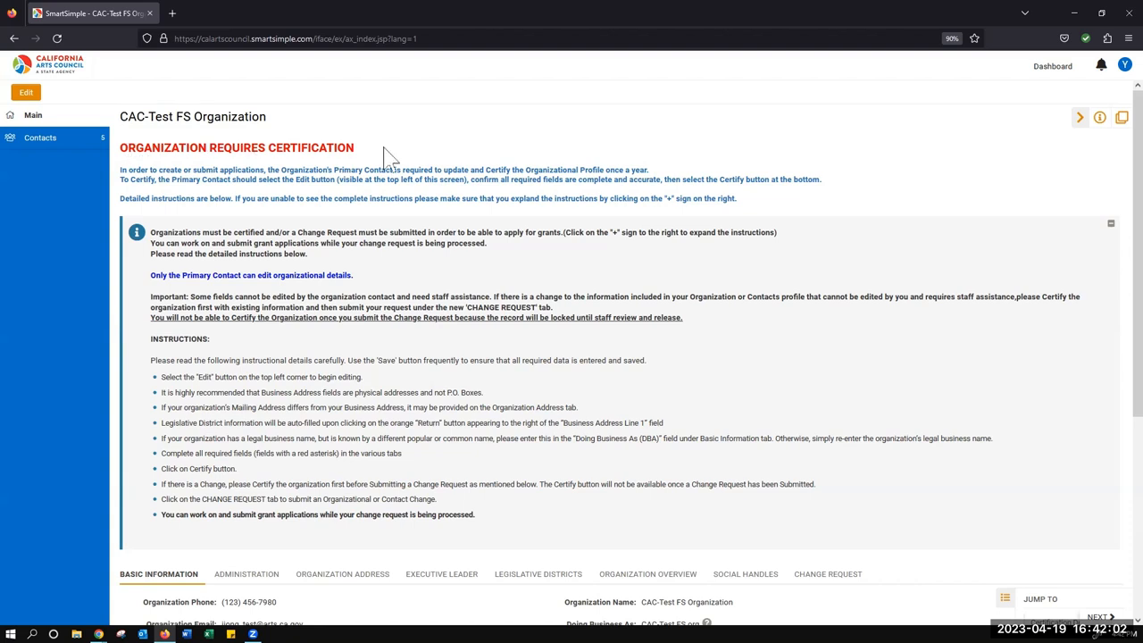
mouse_move(55, 107)
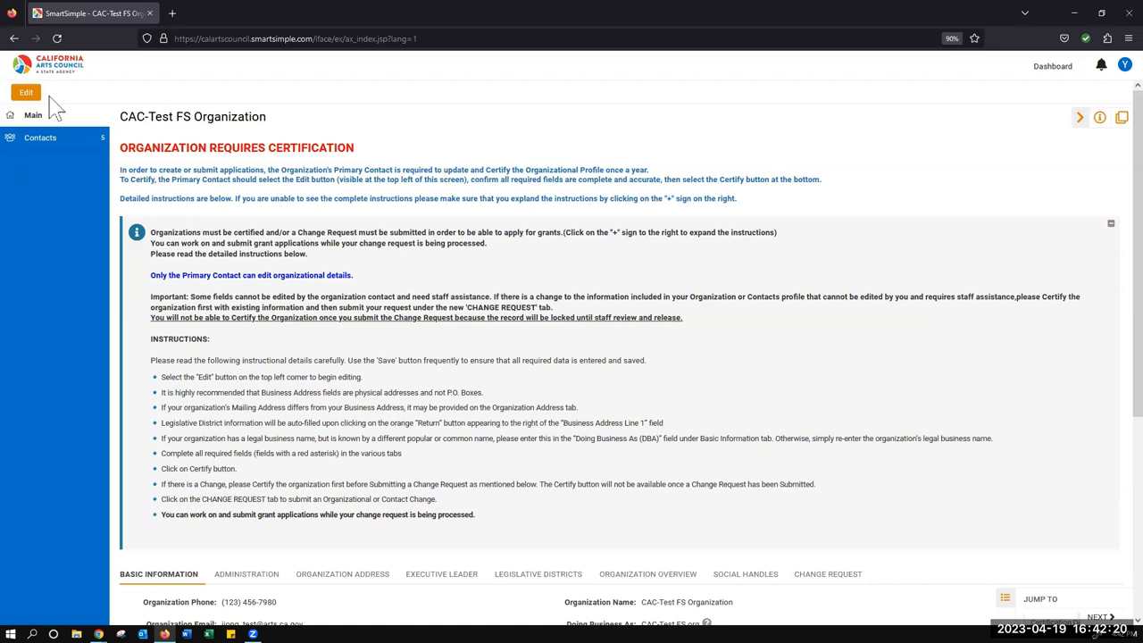
mouse_move(33, 114)
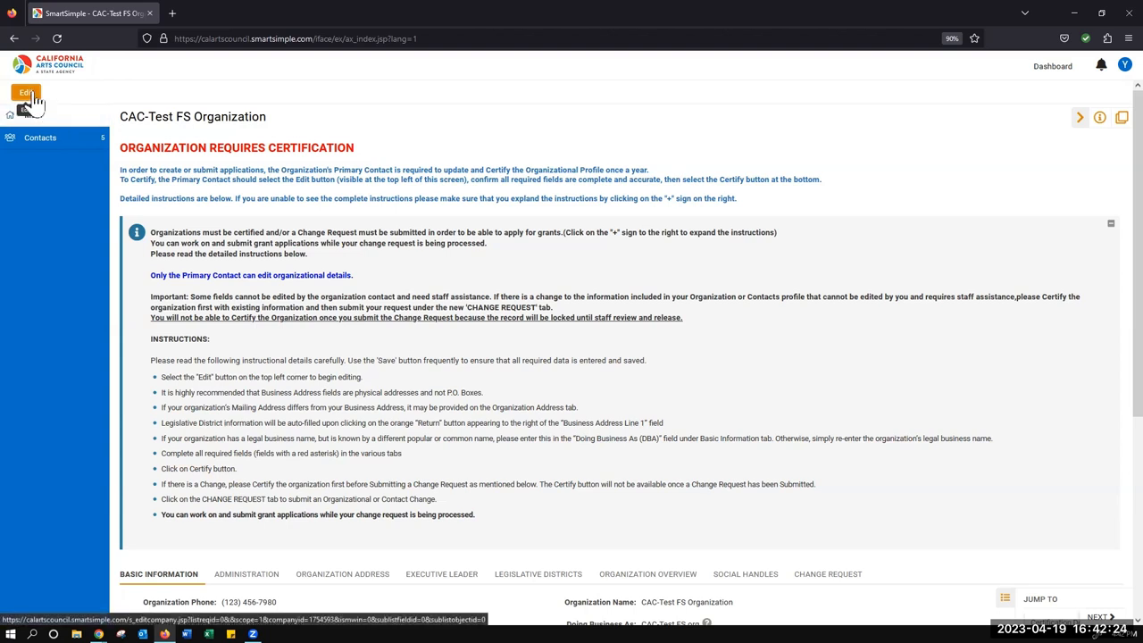
Enter edit mode and review the Organization Address, Executive Leader and Legislative Districts tabs.
click(25, 93)
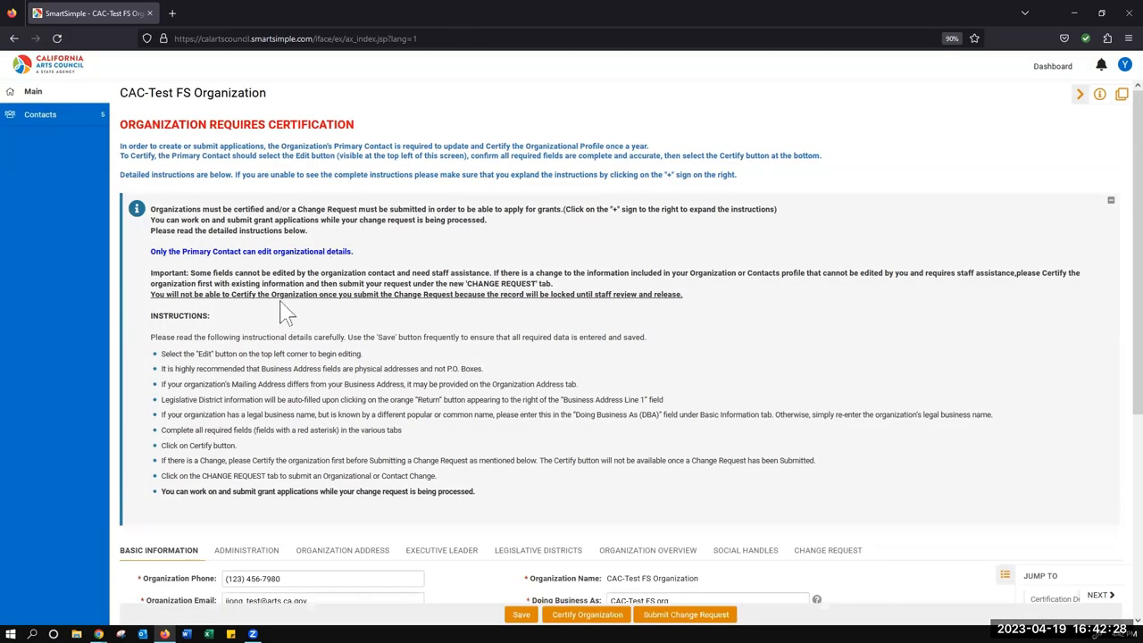
scroll(down, 3)
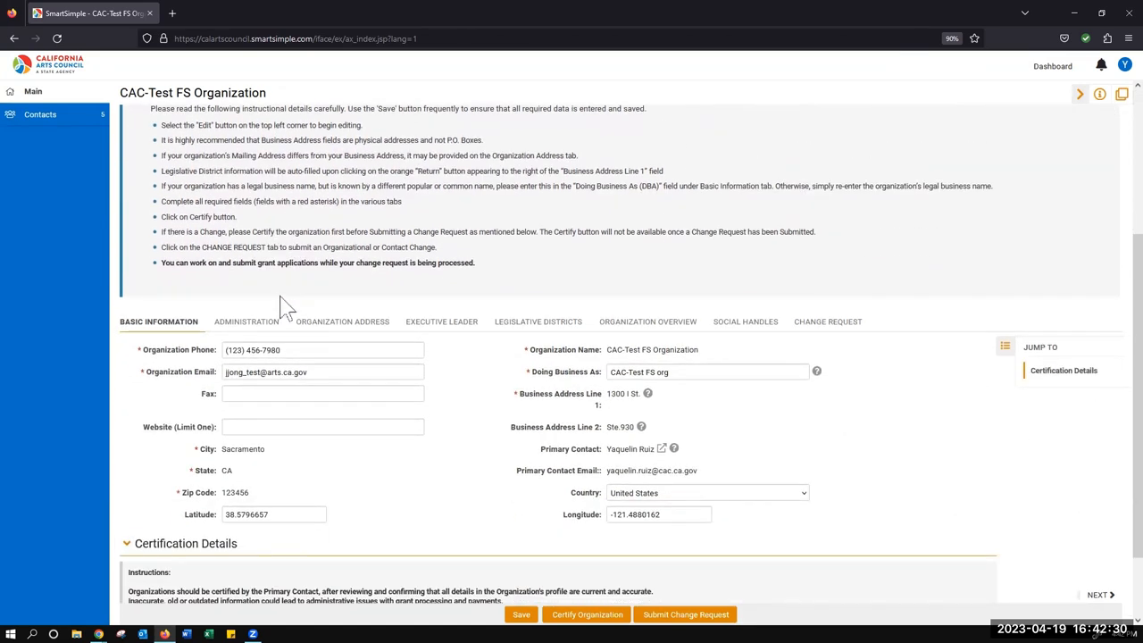
mouse_move(344, 463)
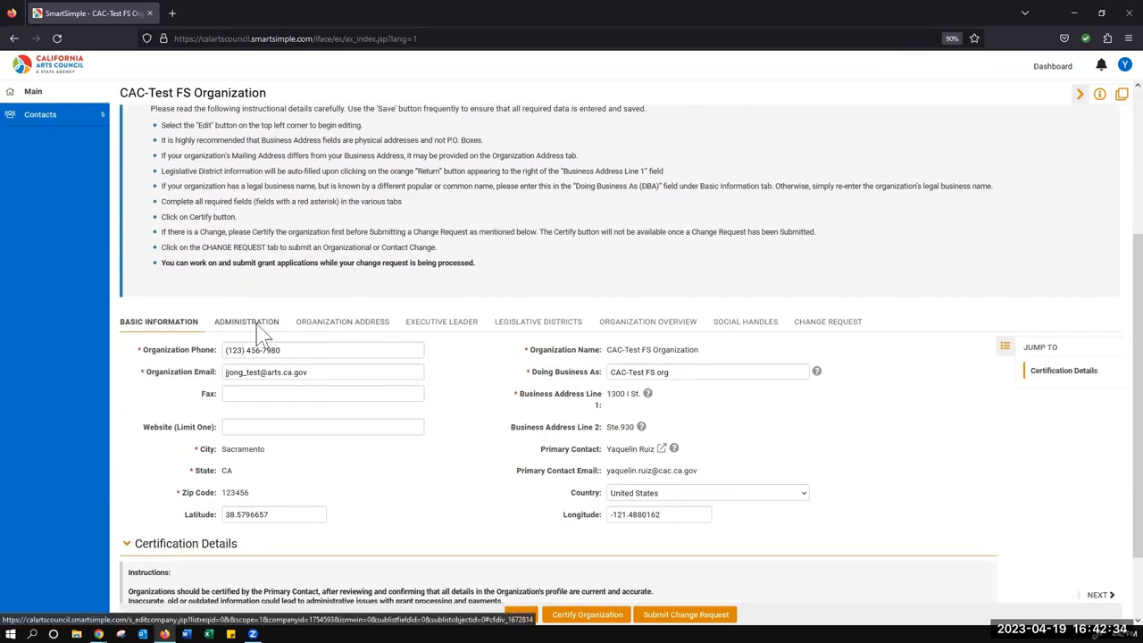
click(342, 321)
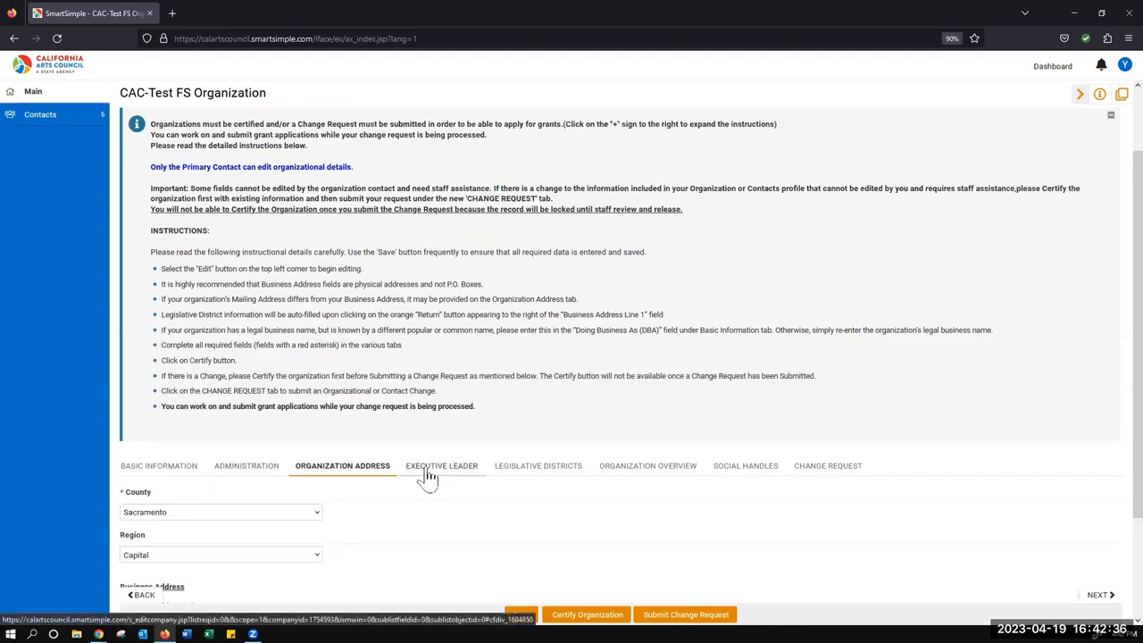
click(441, 465)
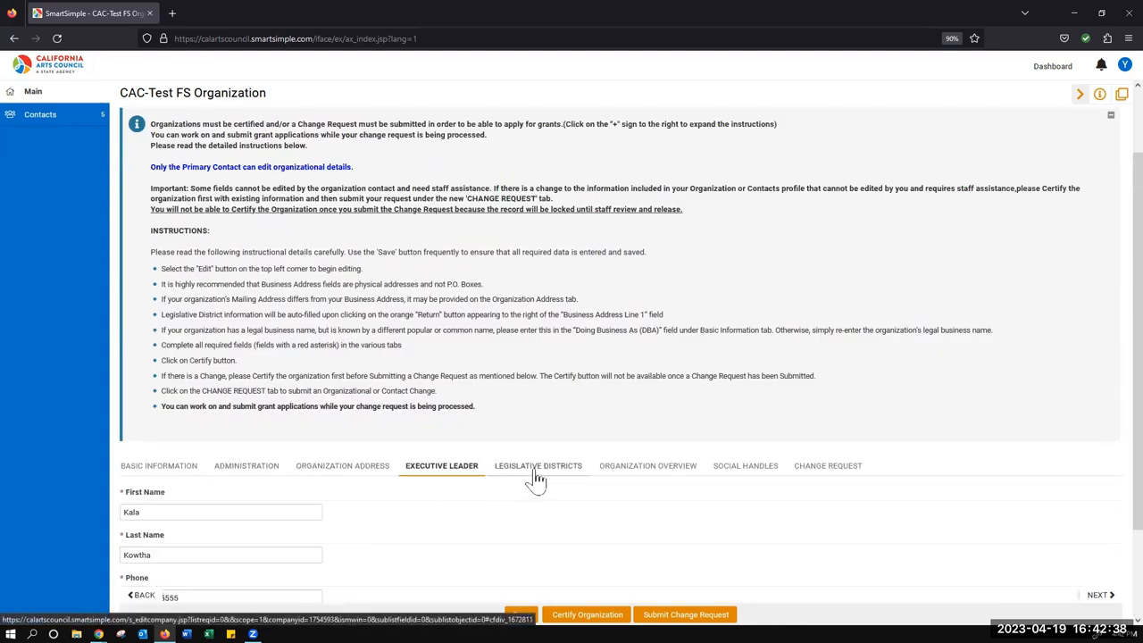
click(537, 465)
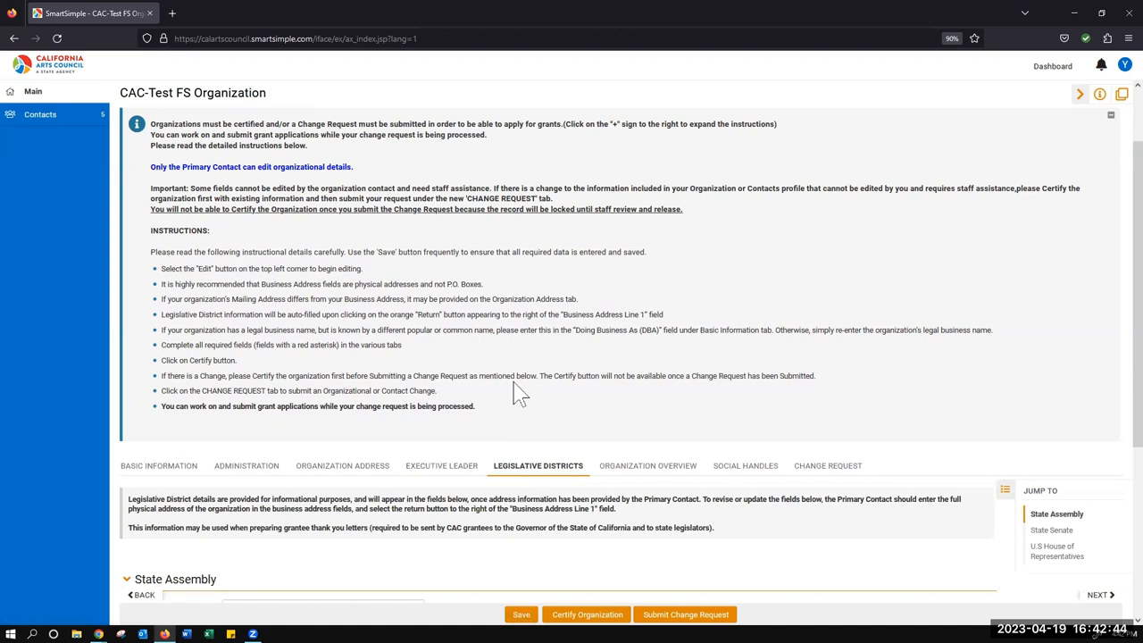
mouse_move(828, 465)
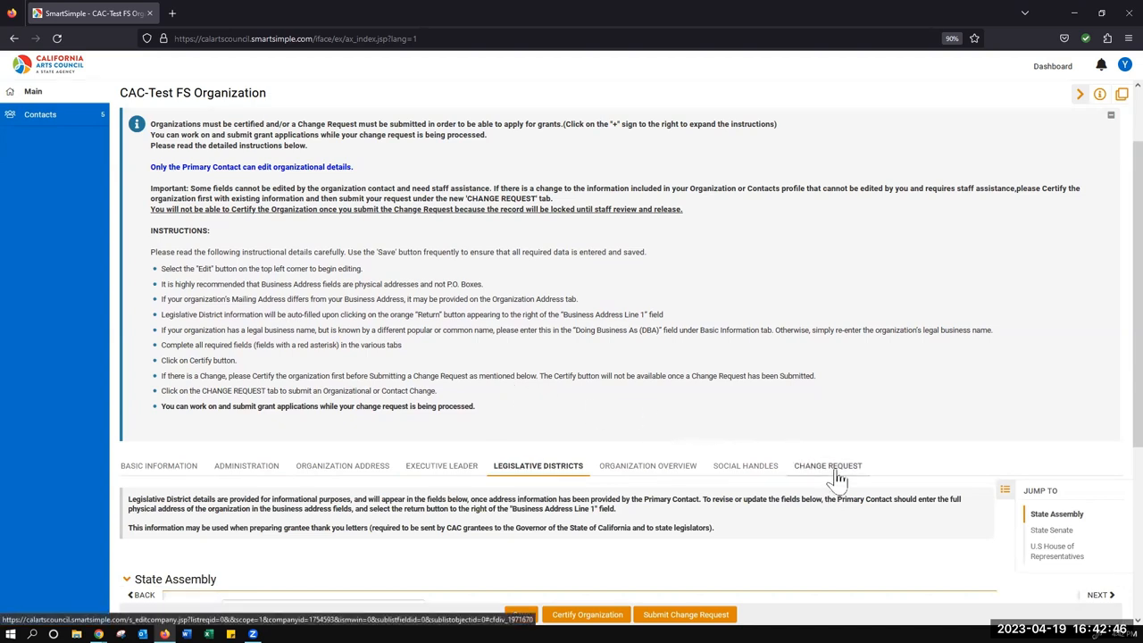
mouse_move(828, 465)
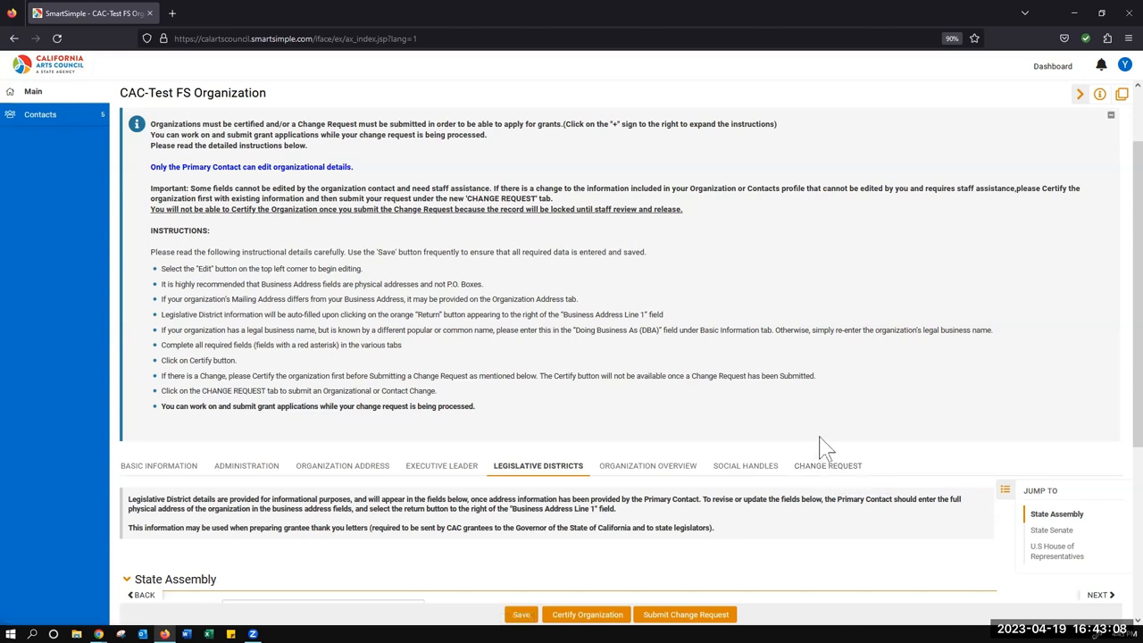
mouse_move(588, 615)
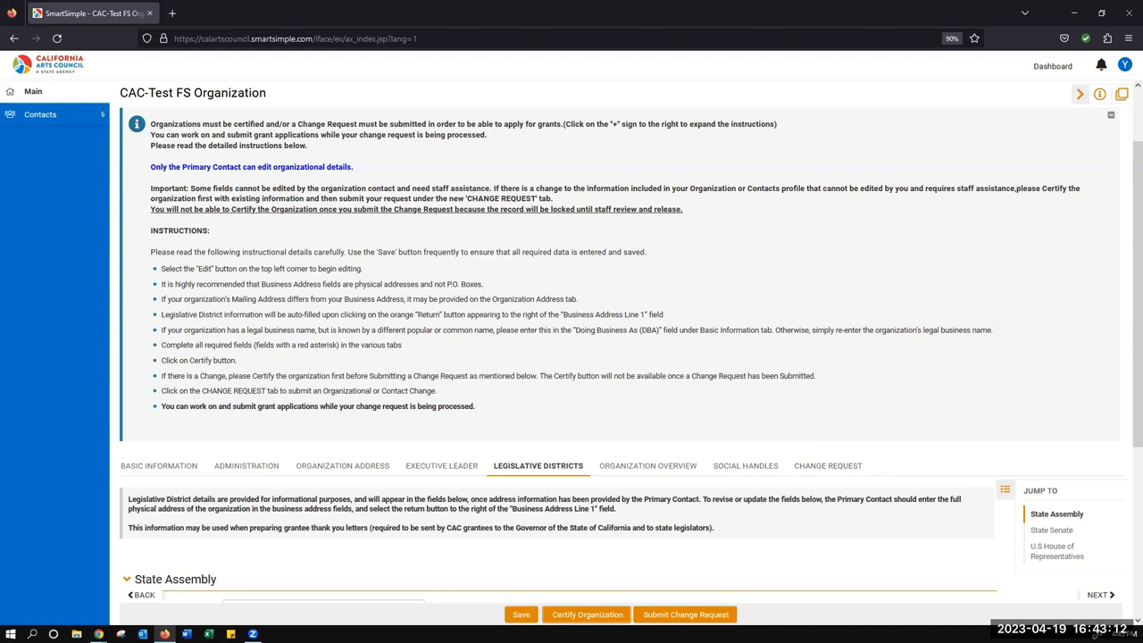
Certify CAC-Test FS Organization with the Certify Organization button at the form's bottom.
click(587, 615)
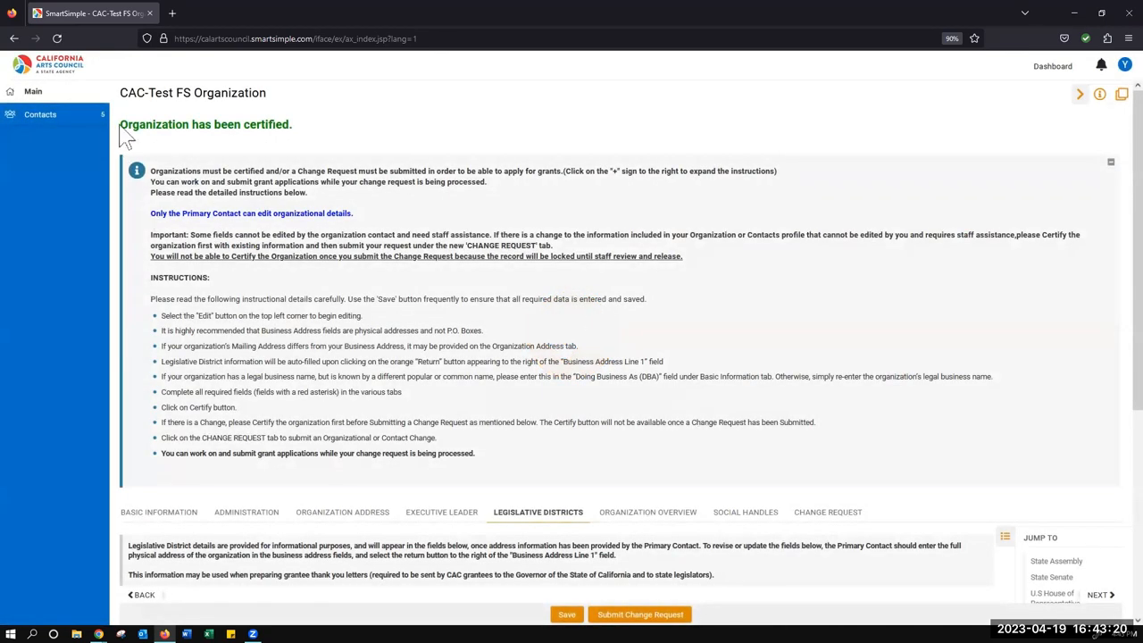
mouse_move(259, 148)
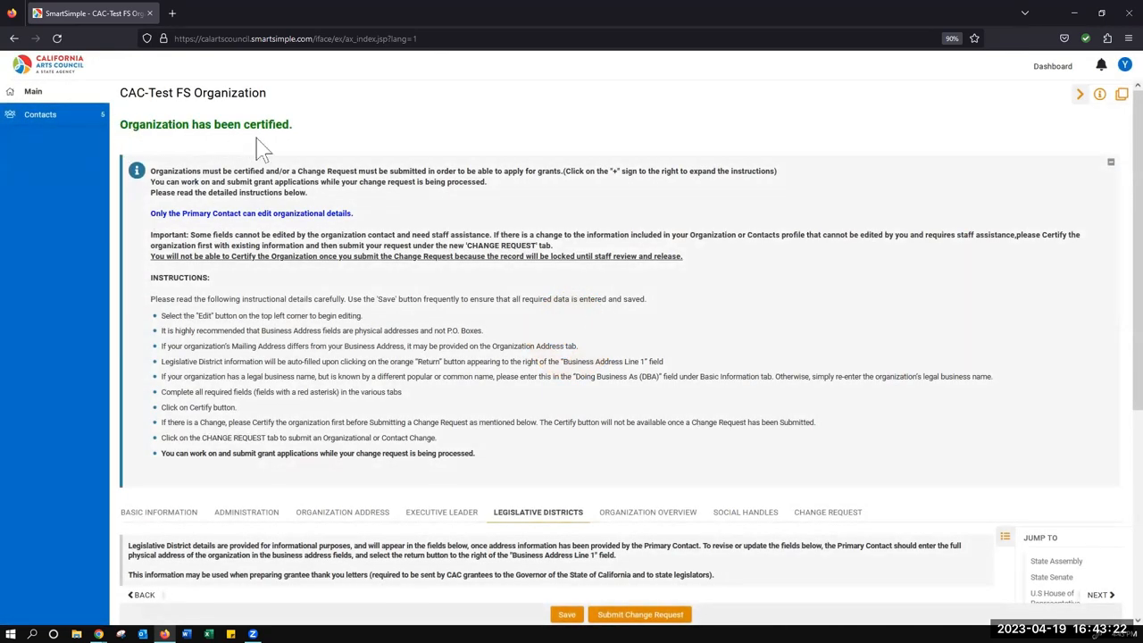
mouse_move(303, 143)
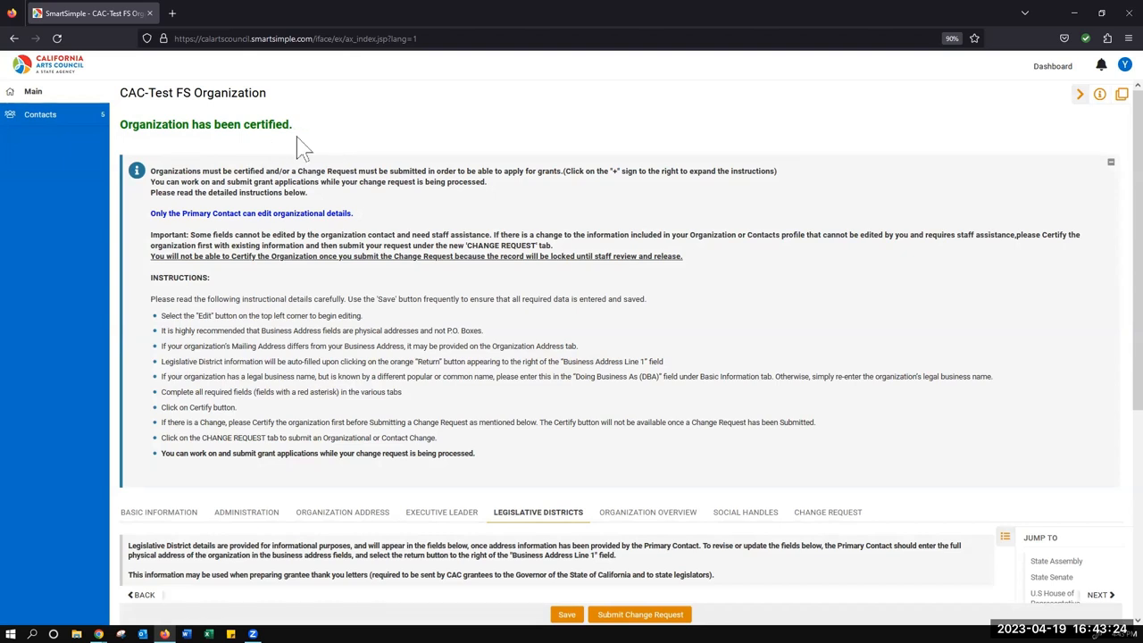
mouse_move(1052, 66)
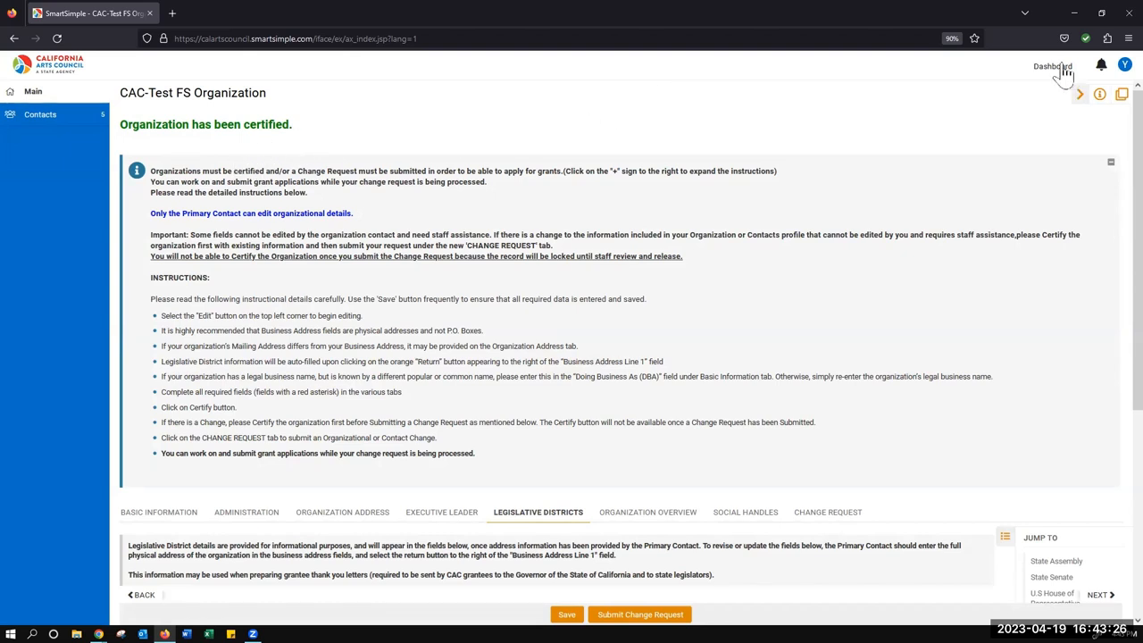
Return from the organization profile to the applicant dashboard.
click(1052, 66)
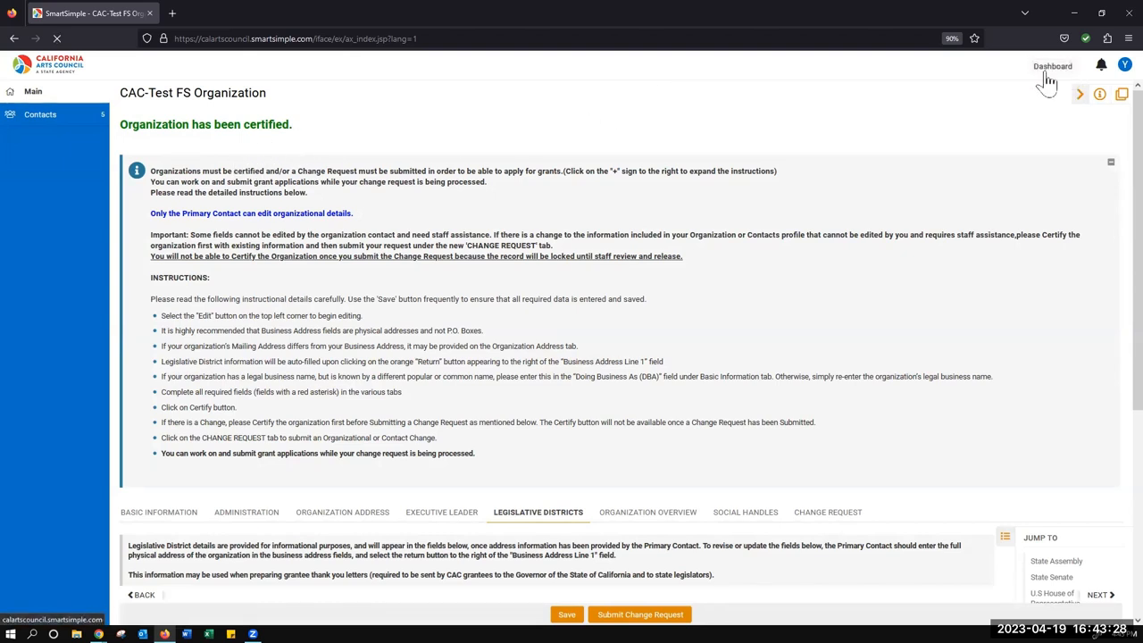
click(1052, 66)
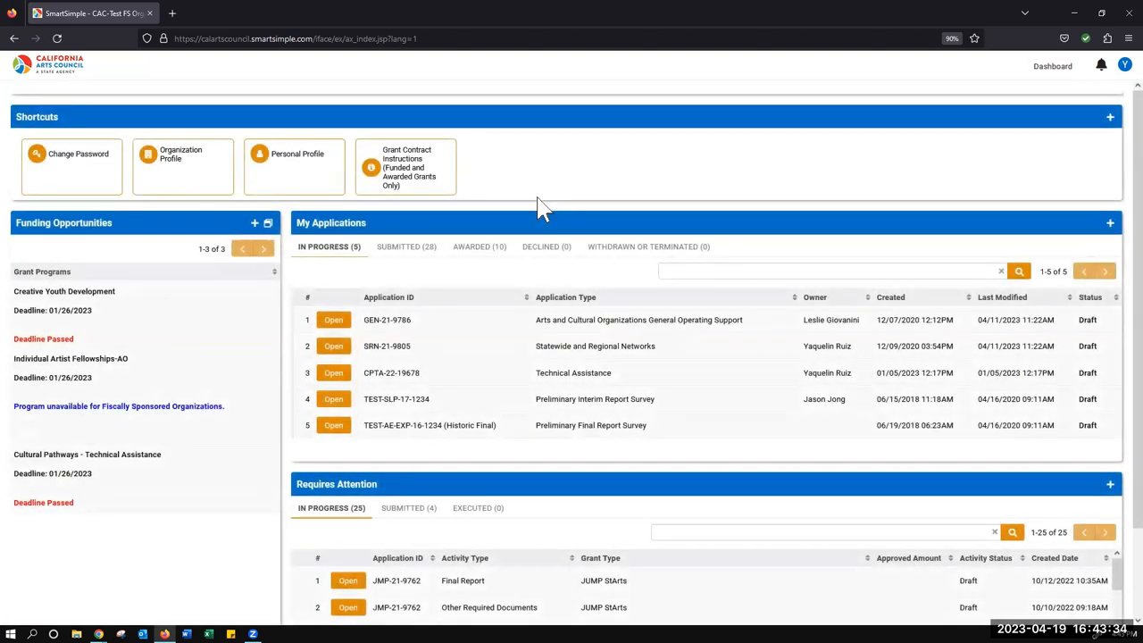
mouse_move(245, 359)
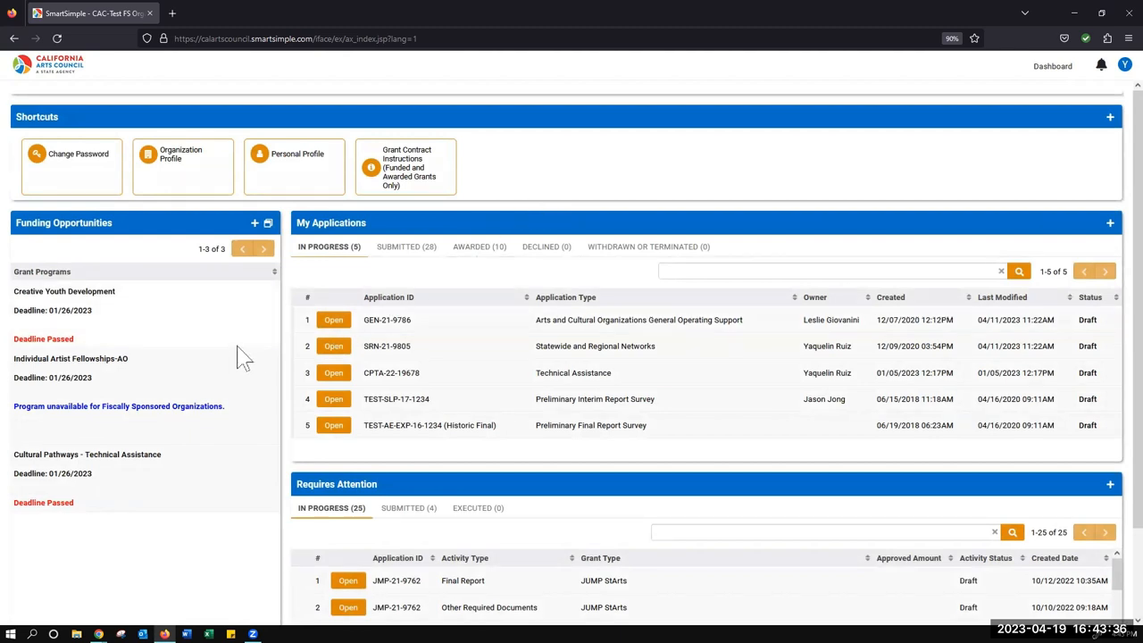
mouse_move(239, 323)
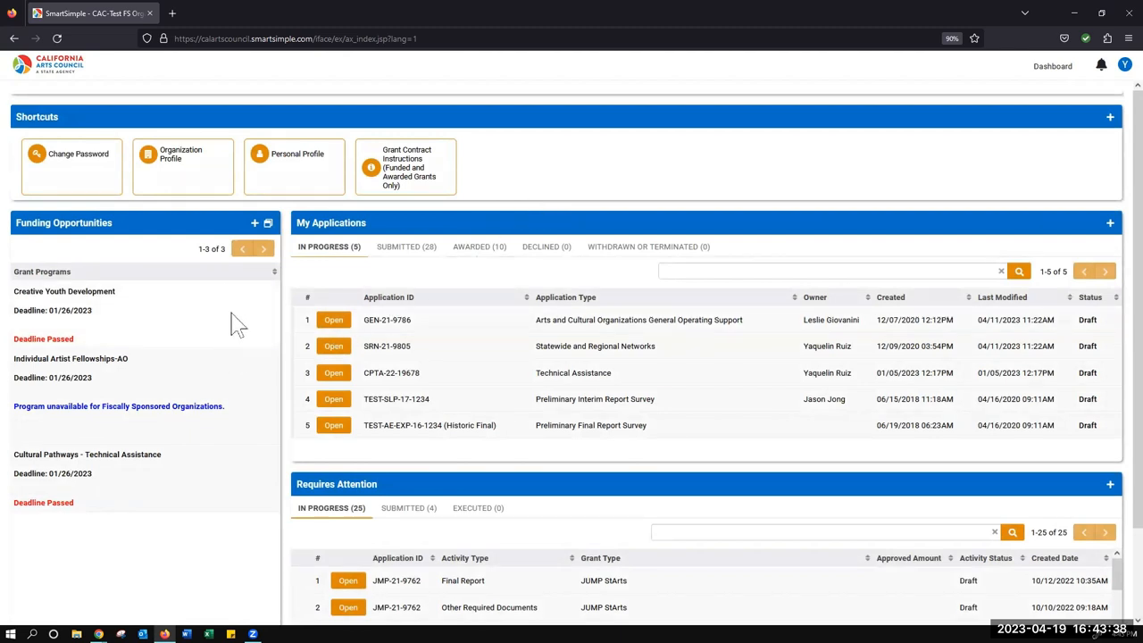
mouse_move(232, 357)
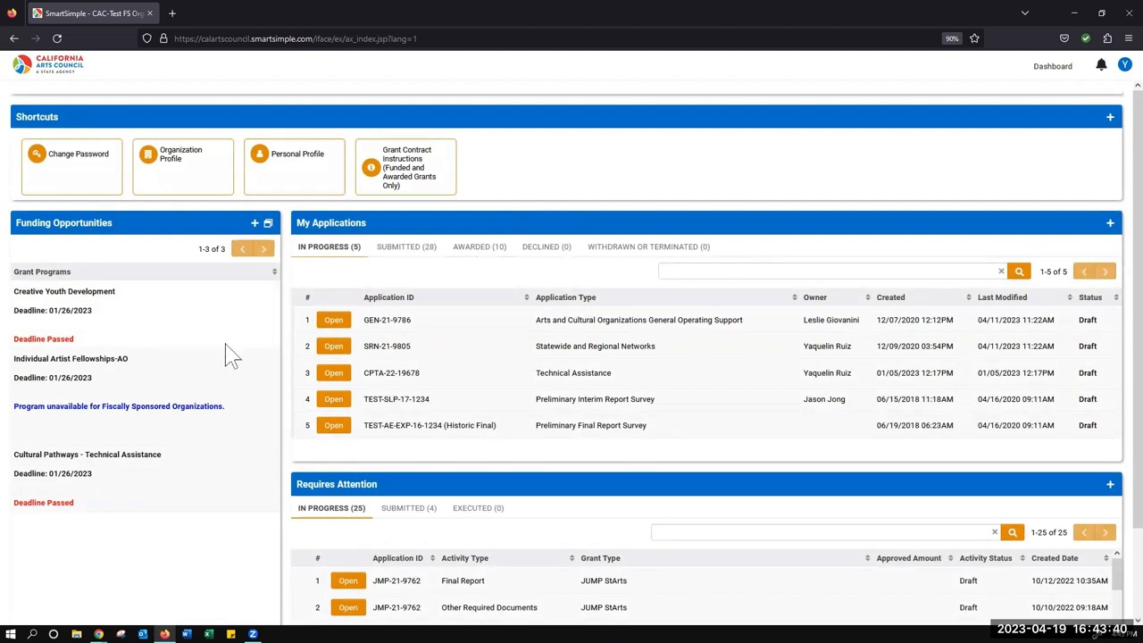
mouse_move(1124, 64)
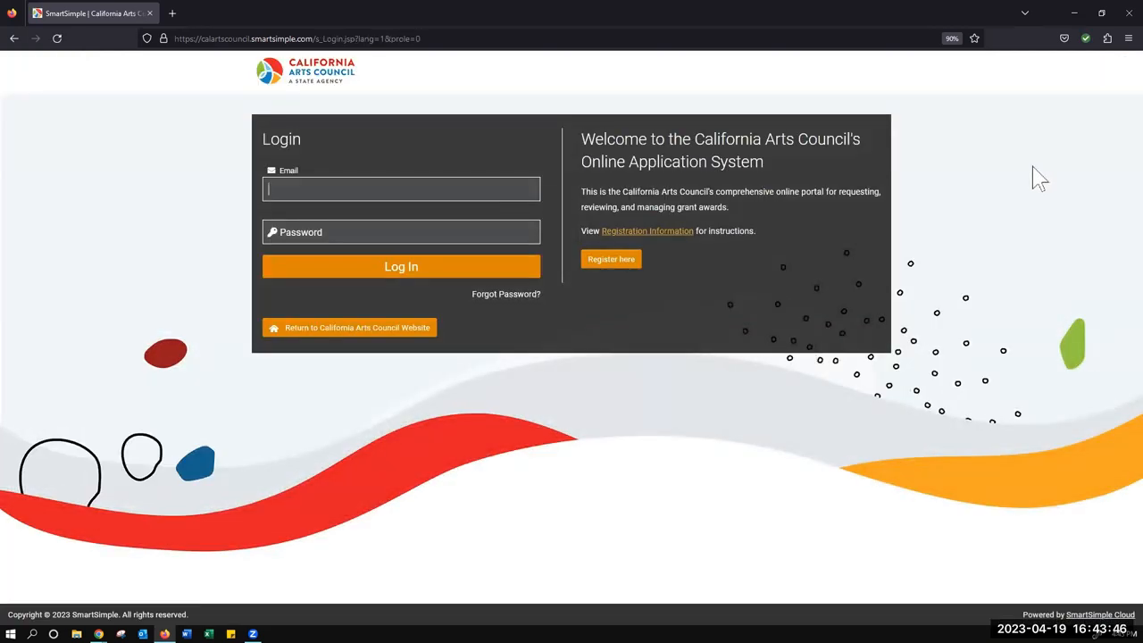
mouse_move(1021, 210)
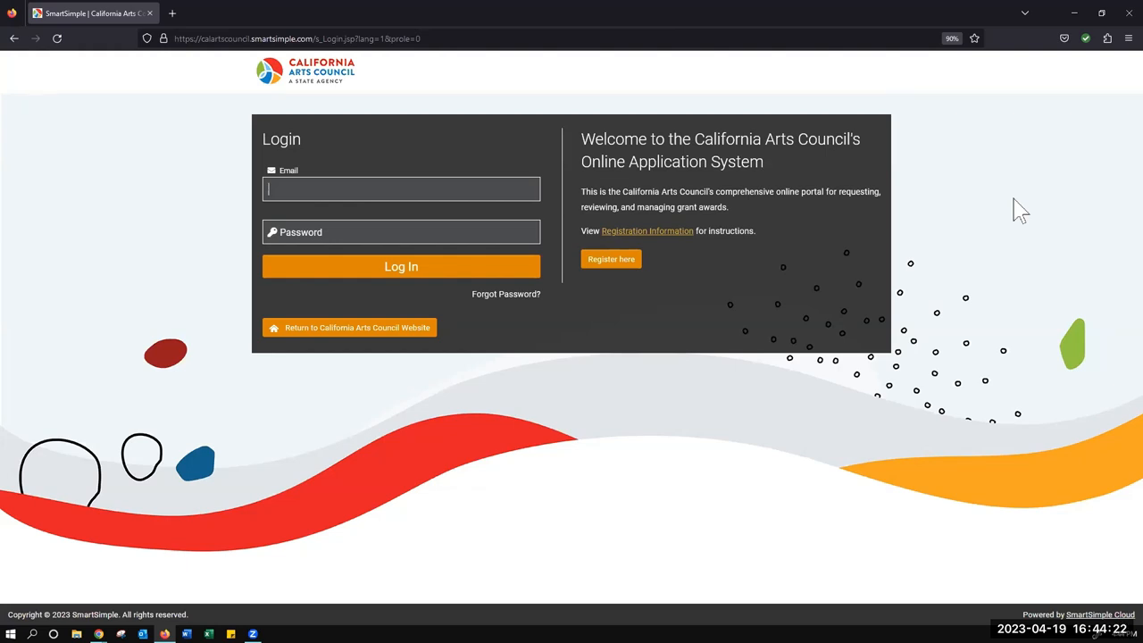
mouse_move(994, 239)
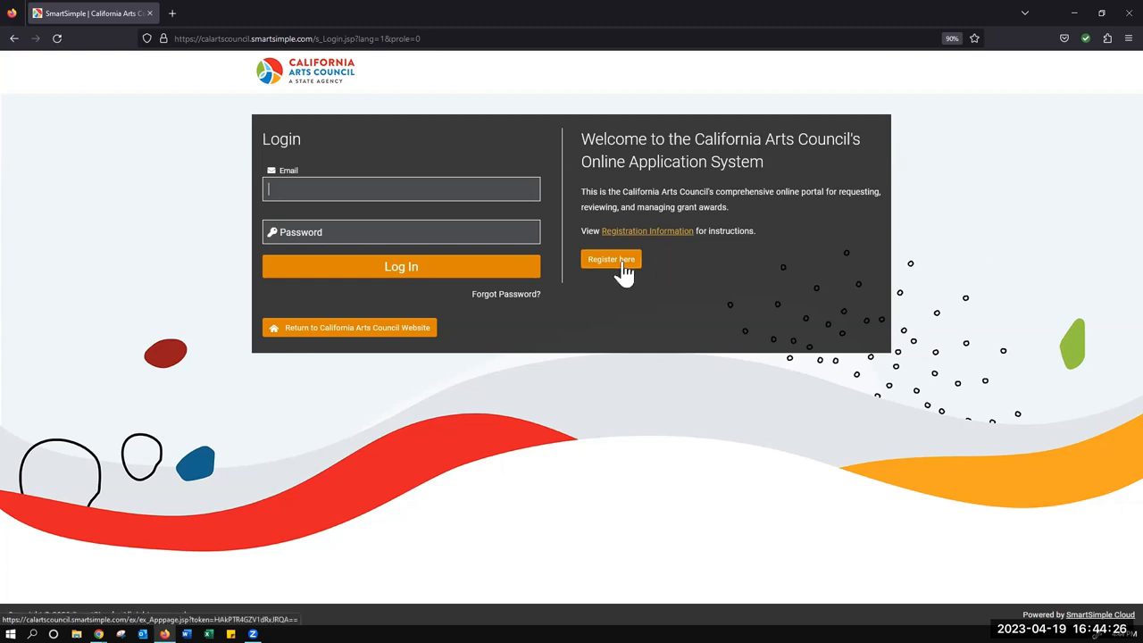
click(611, 259)
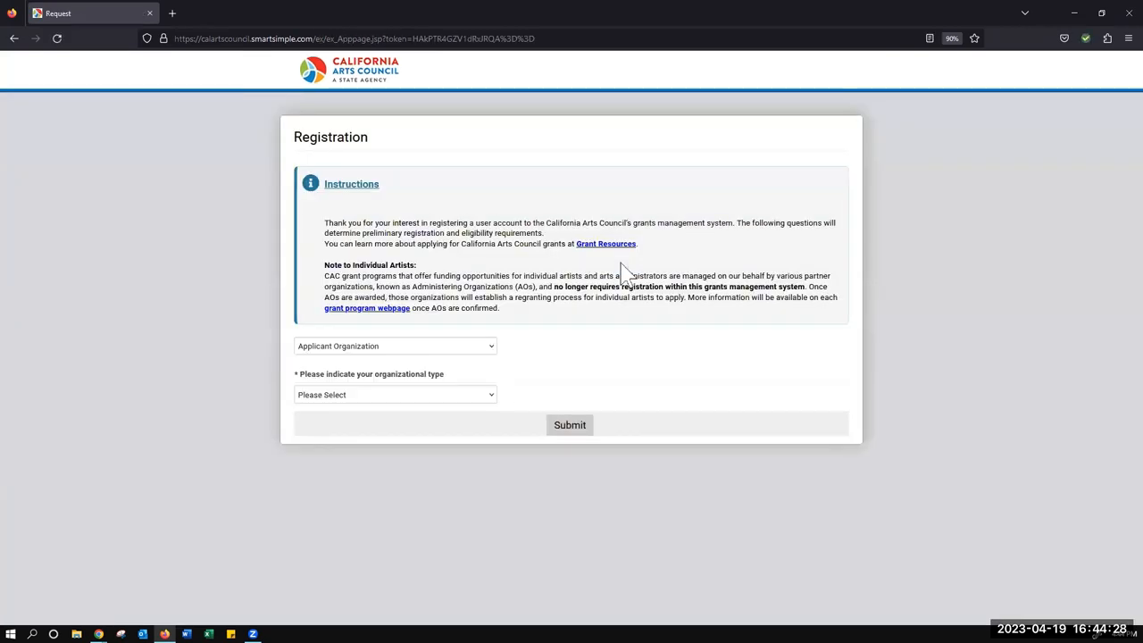
mouse_move(478, 358)
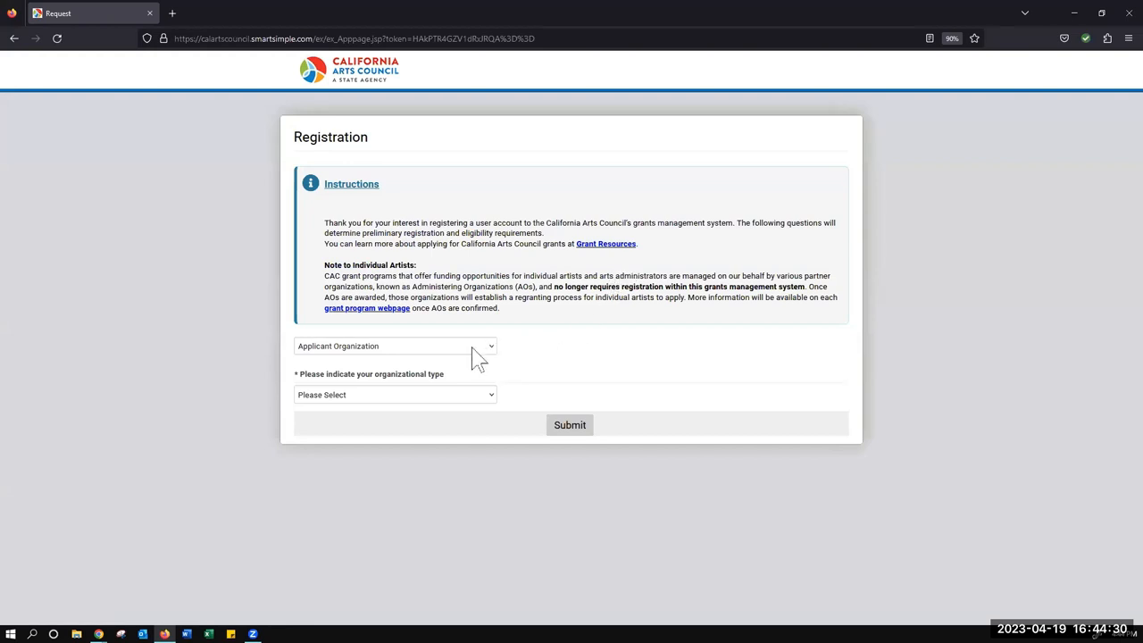
click(395, 395)
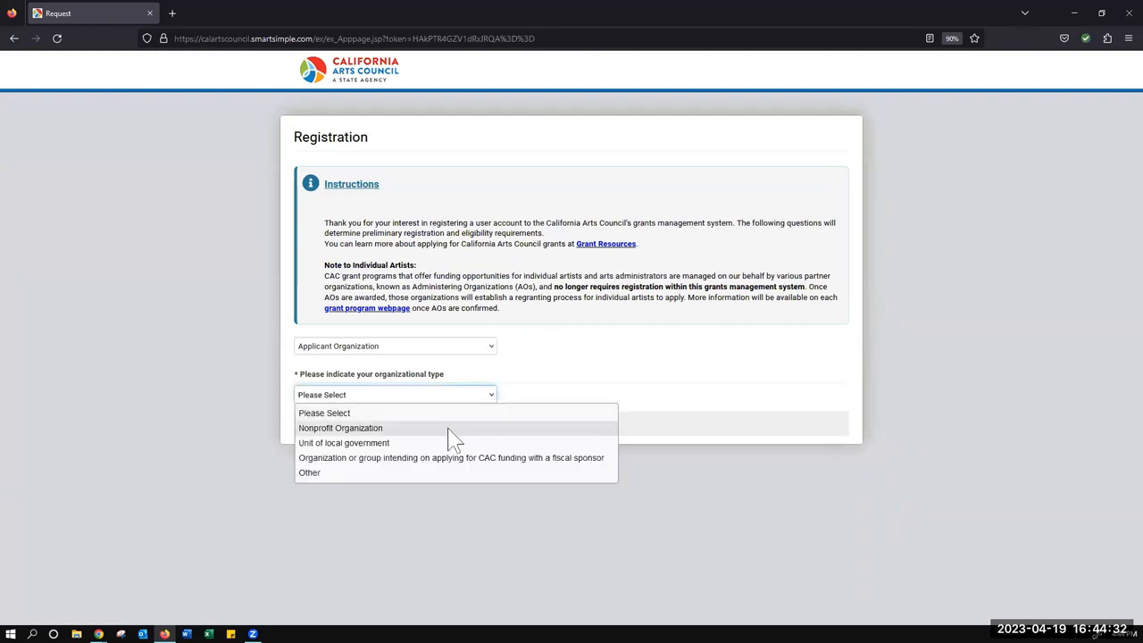
click(341, 428)
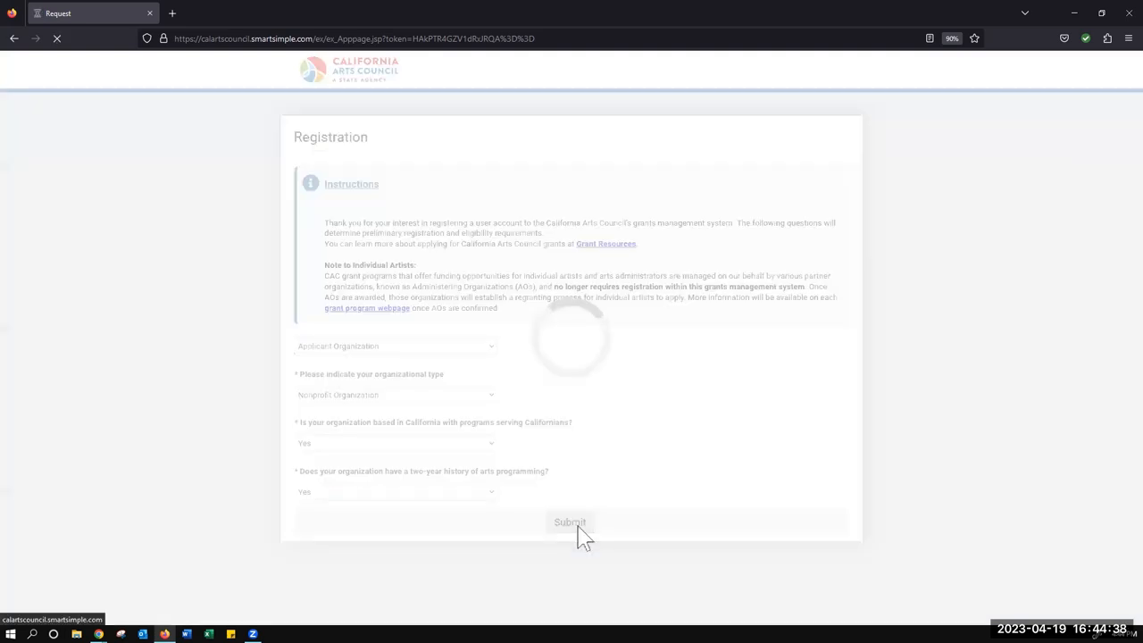
click(570, 523)
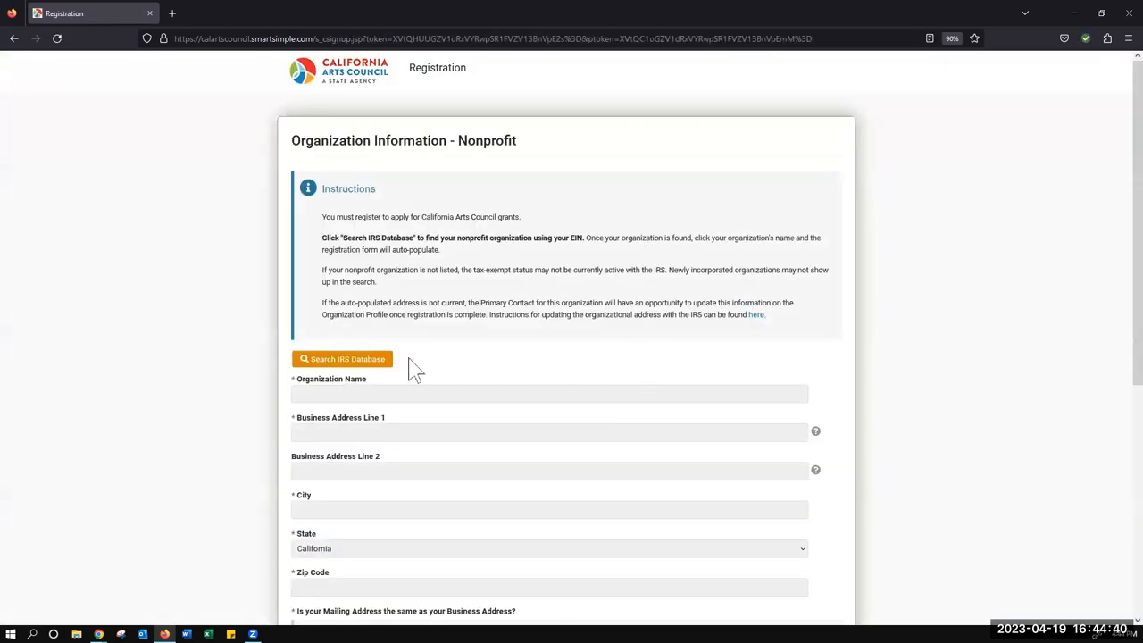
mouse_move(342, 359)
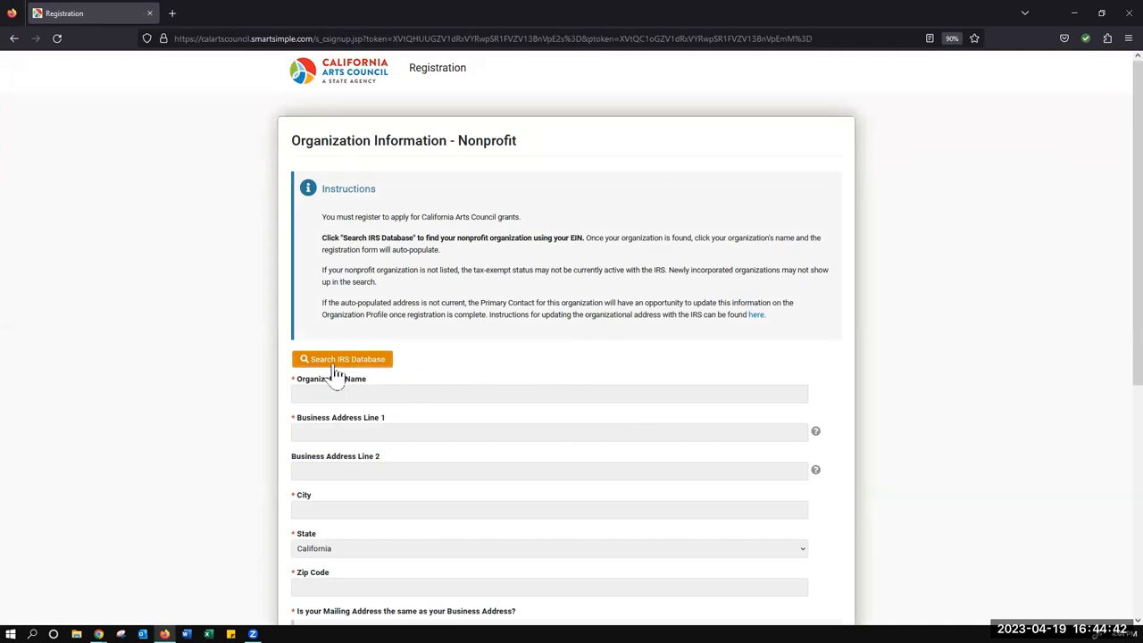
mouse_move(373, 375)
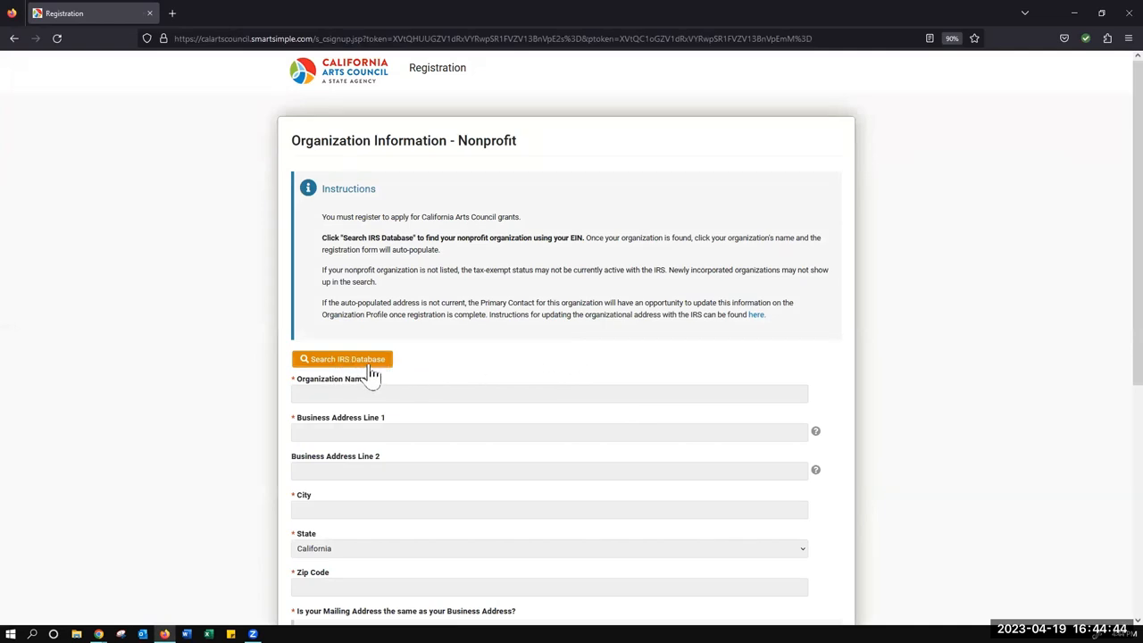
mouse_move(484, 371)
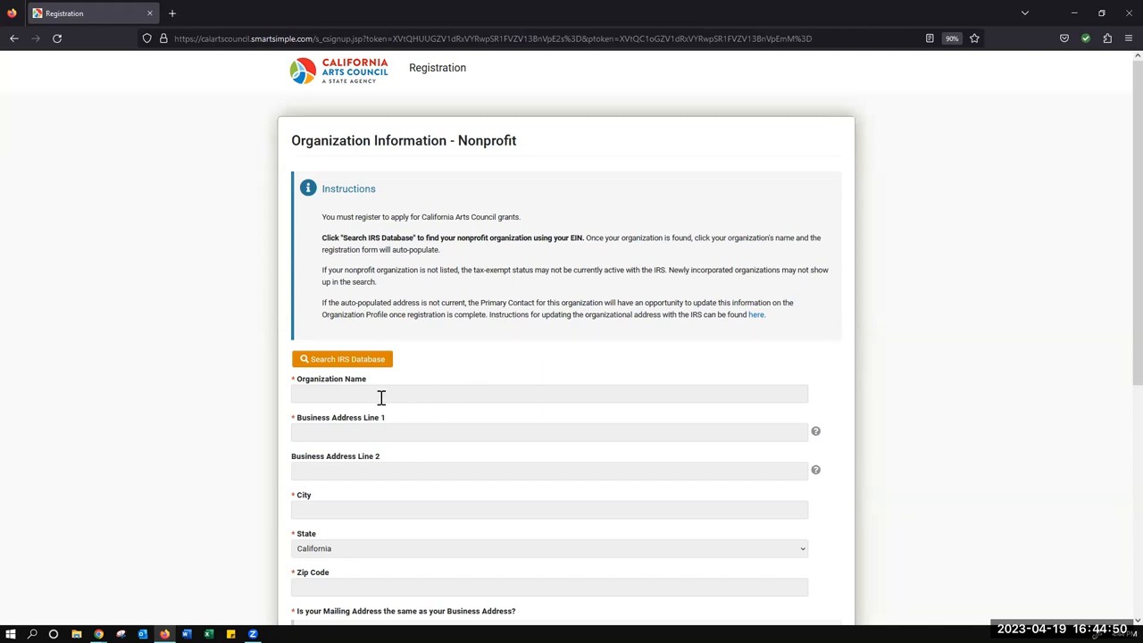
mouse_move(322, 393)
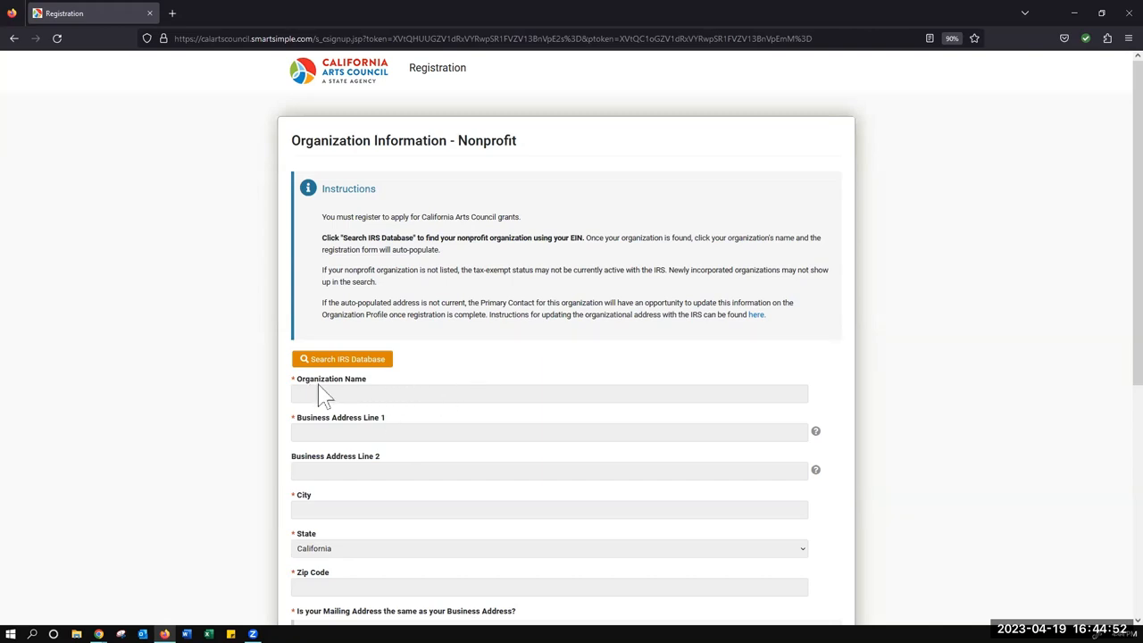
mouse_move(406, 395)
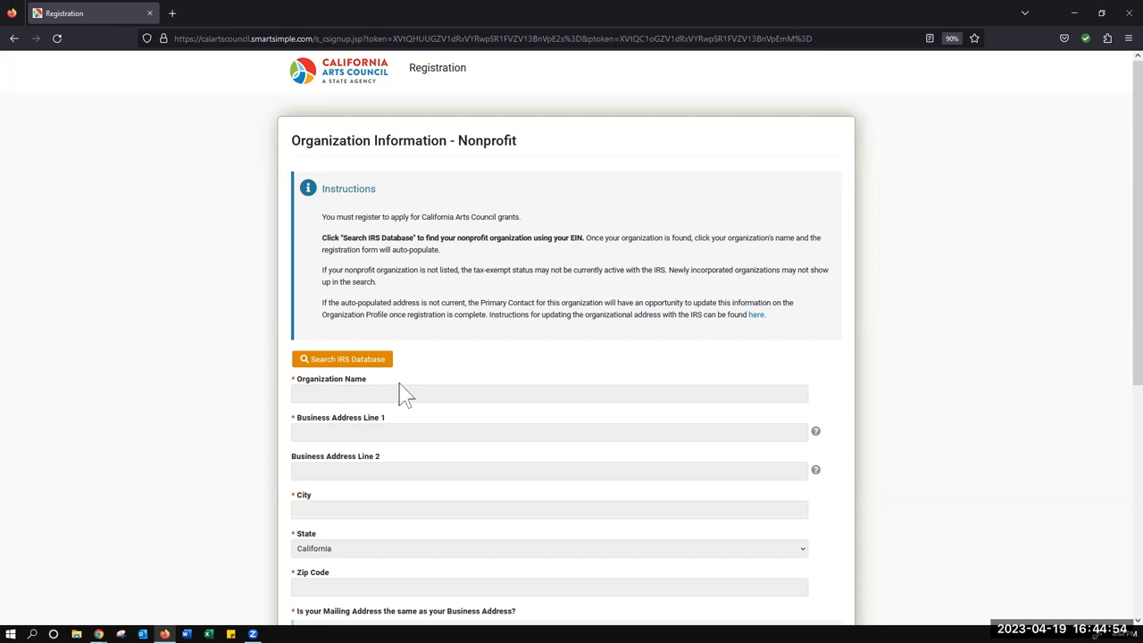
mouse_move(444, 393)
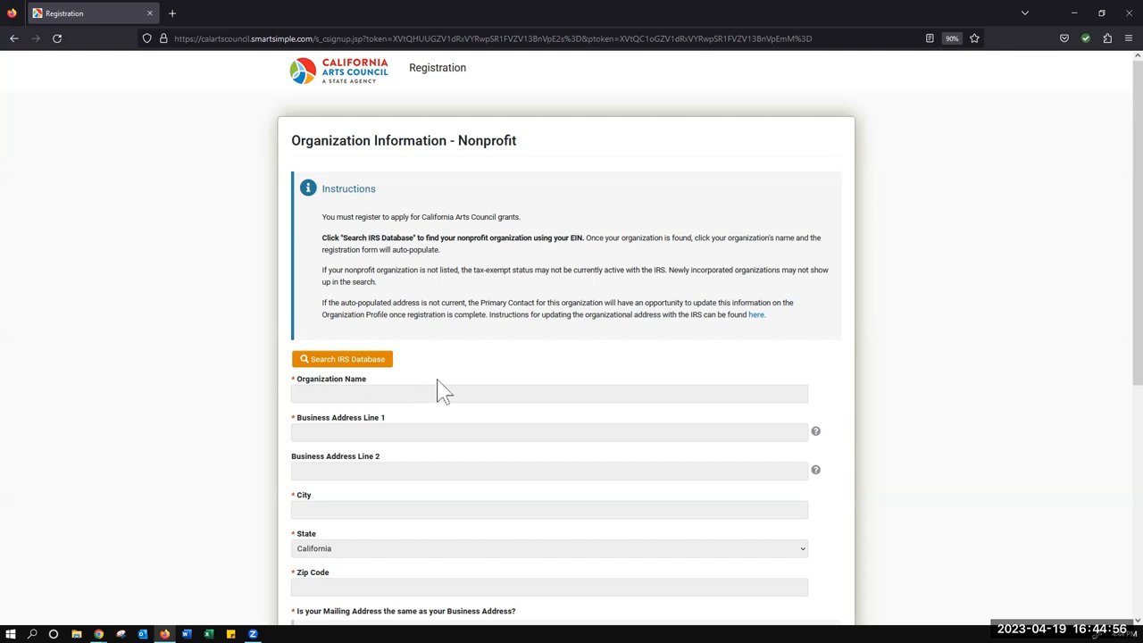
mouse_move(451, 391)
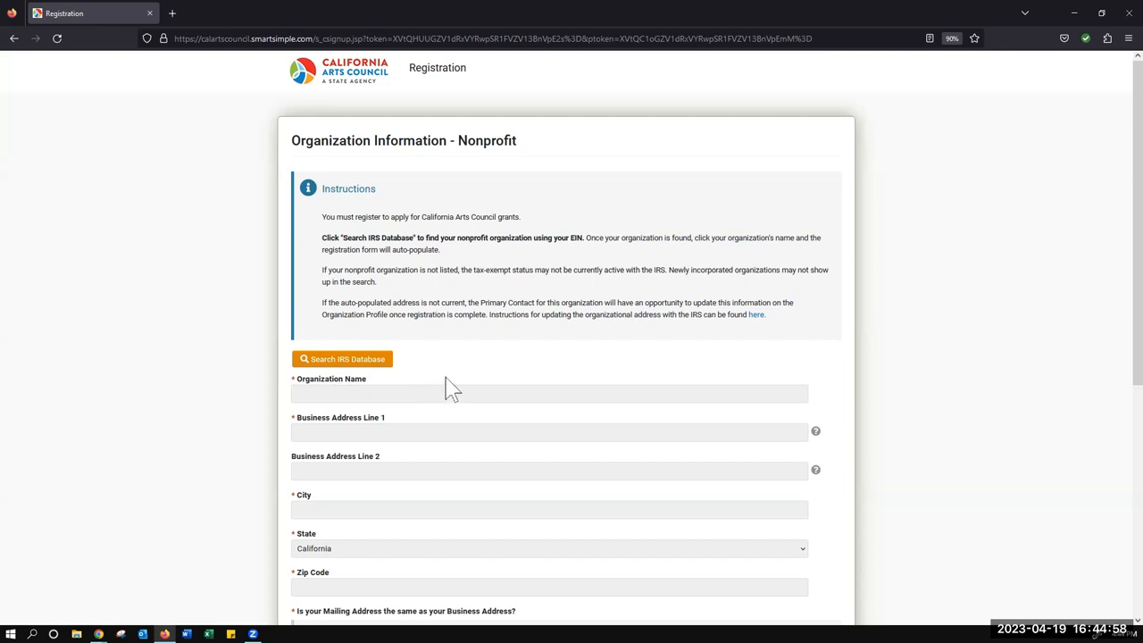
mouse_move(471, 382)
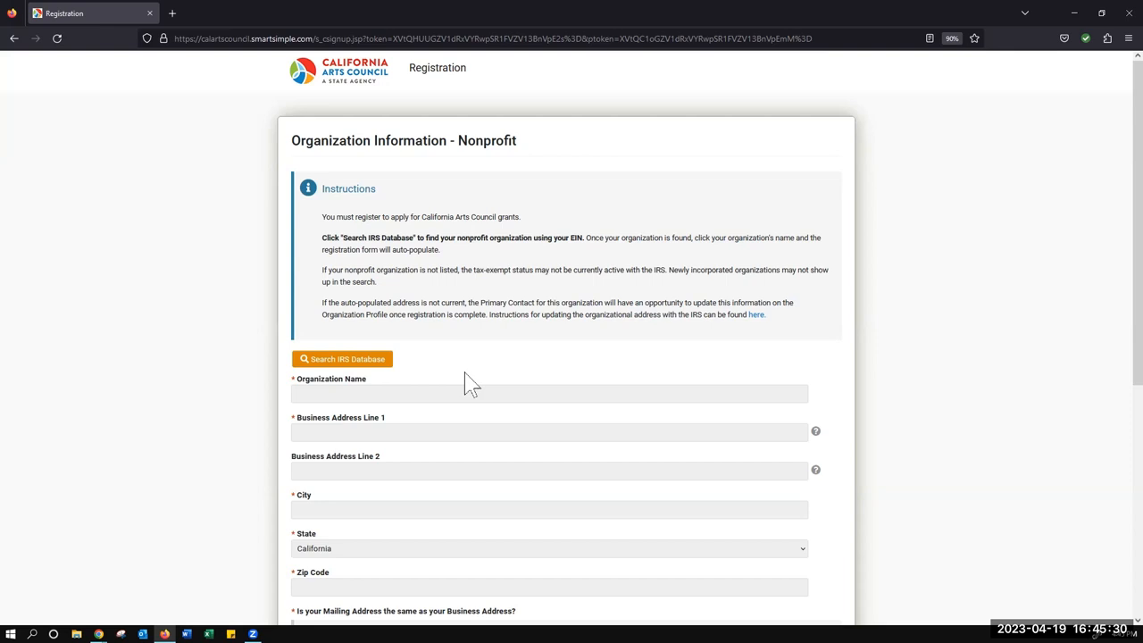
mouse_move(501, 358)
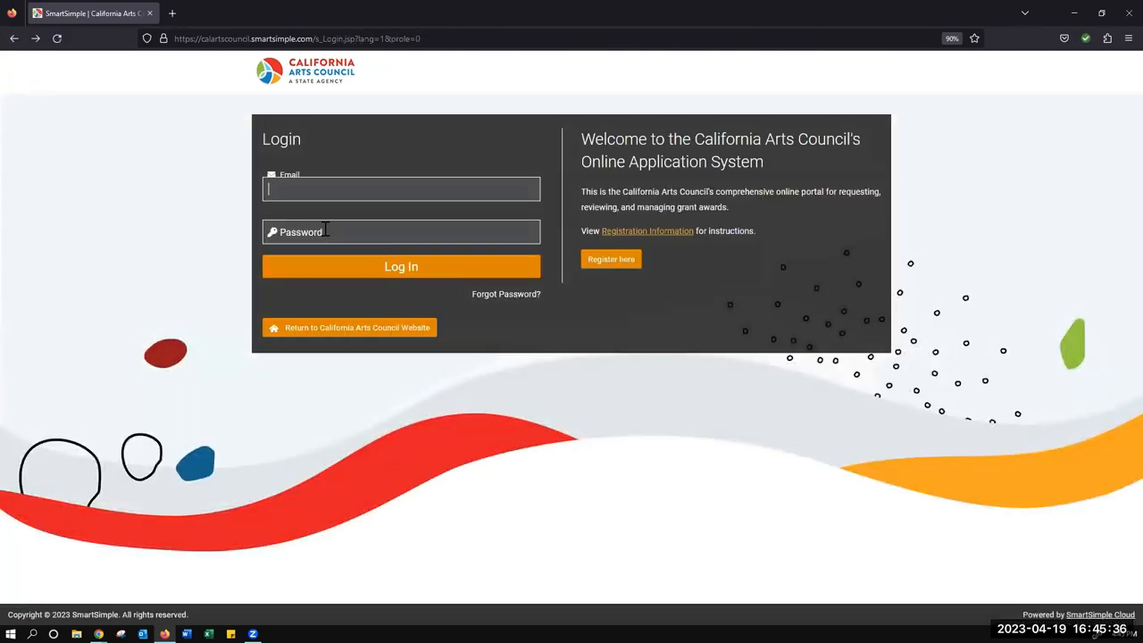
Leave the registration form, enter the account email and password, and submit the login.
click(401, 266)
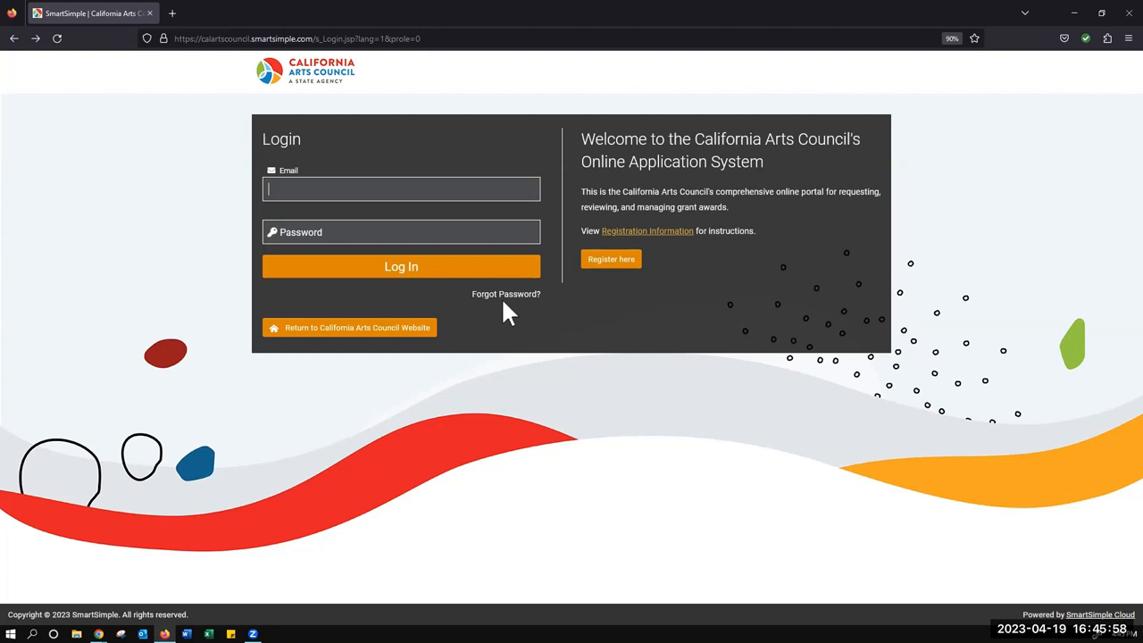
mouse_move(505, 317)
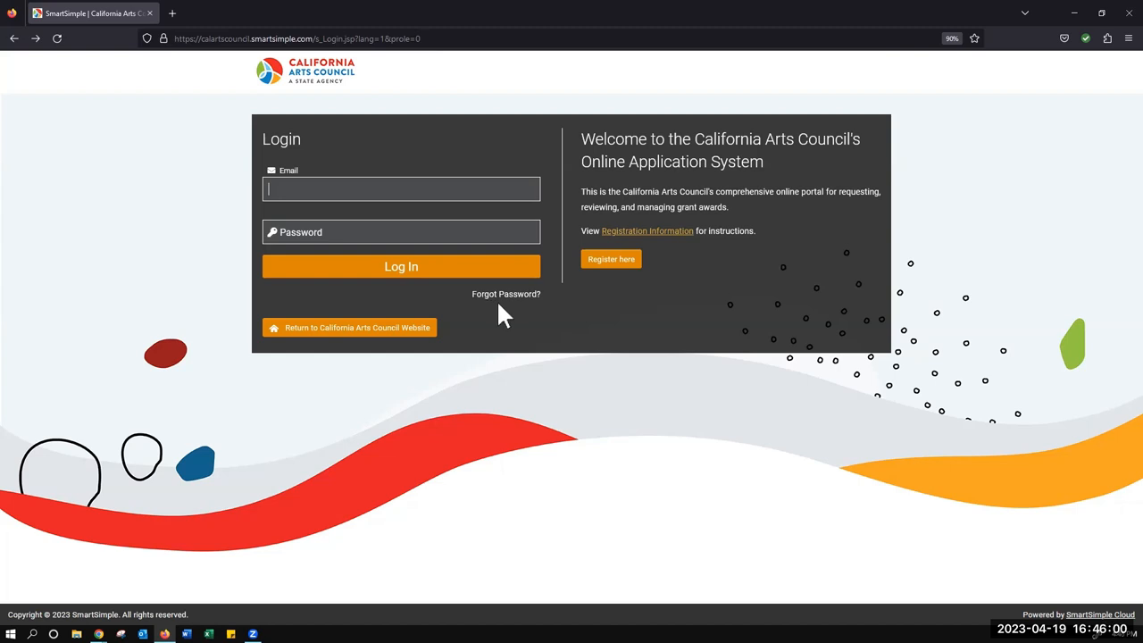
click(401, 188)
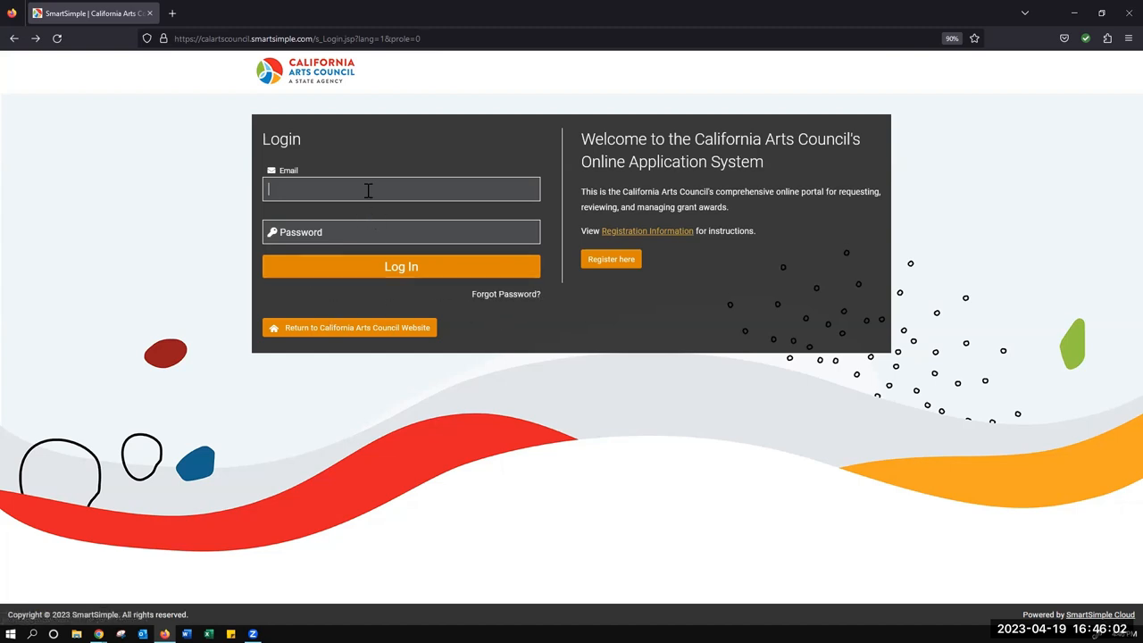
click(401, 267)
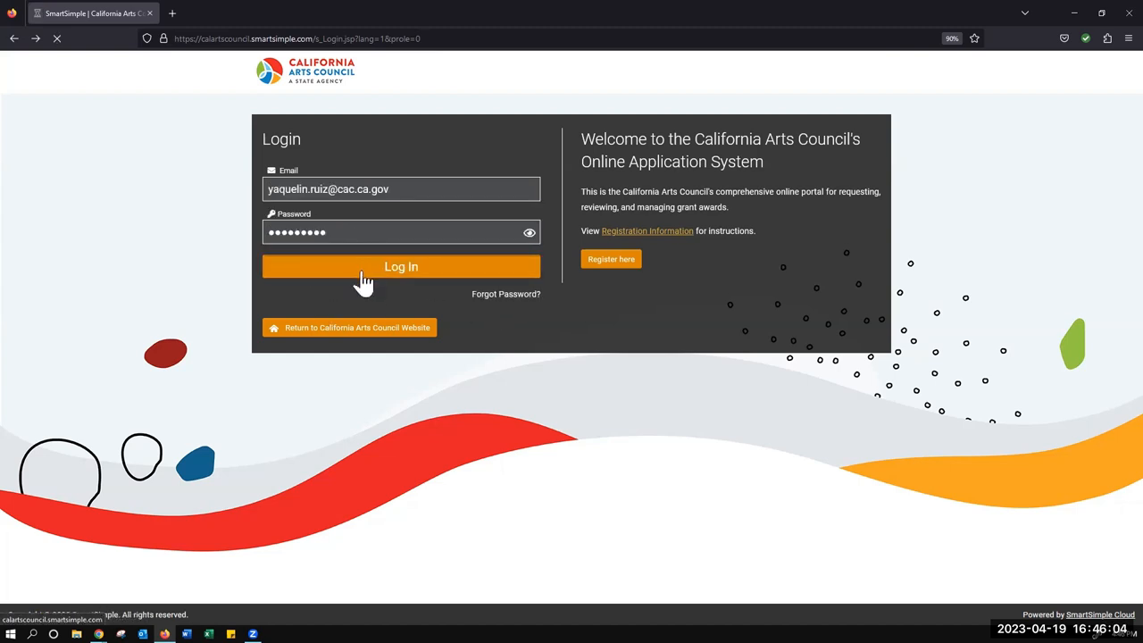
Finish signing in, open the CAC-Test FS Organization profile and switch it to edit mode.
click(401, 266)
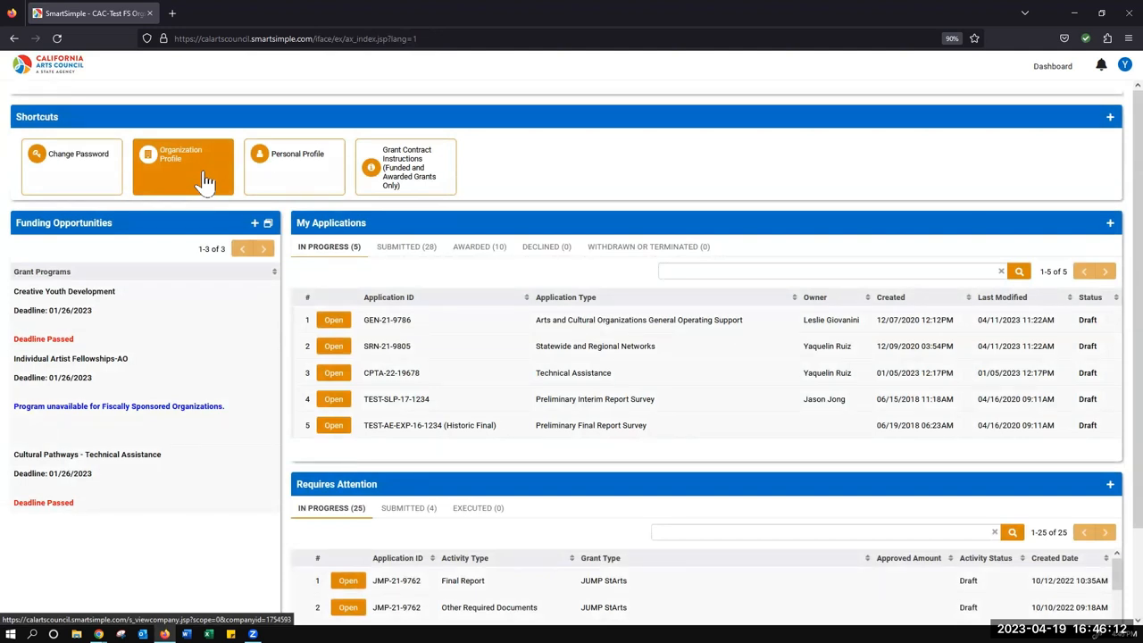
click(184, 166)
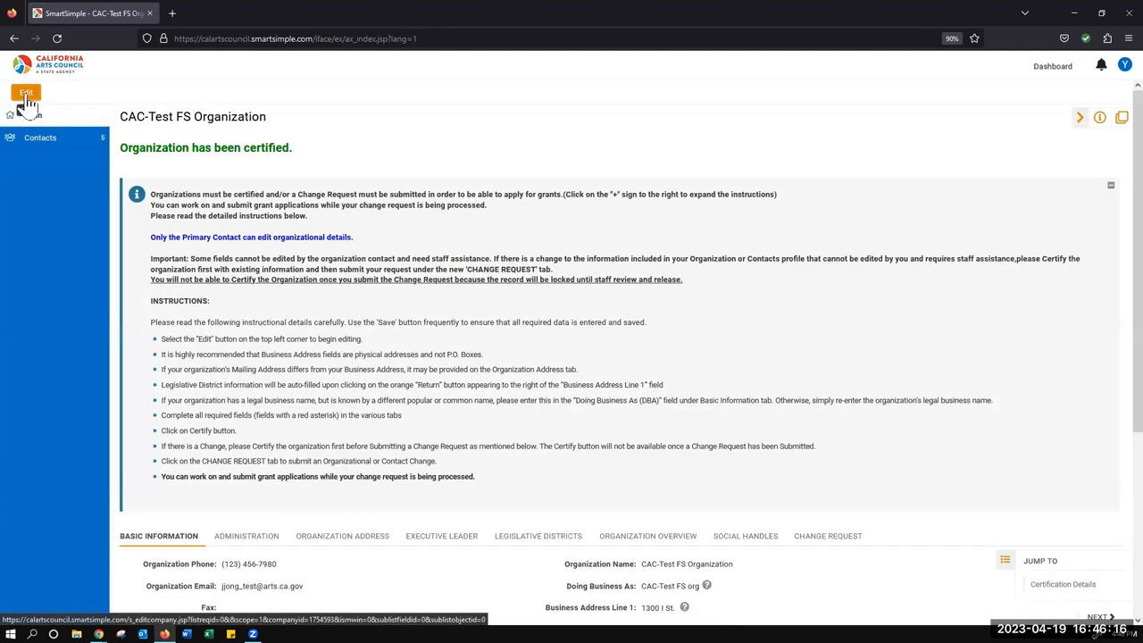
click(26, 93)
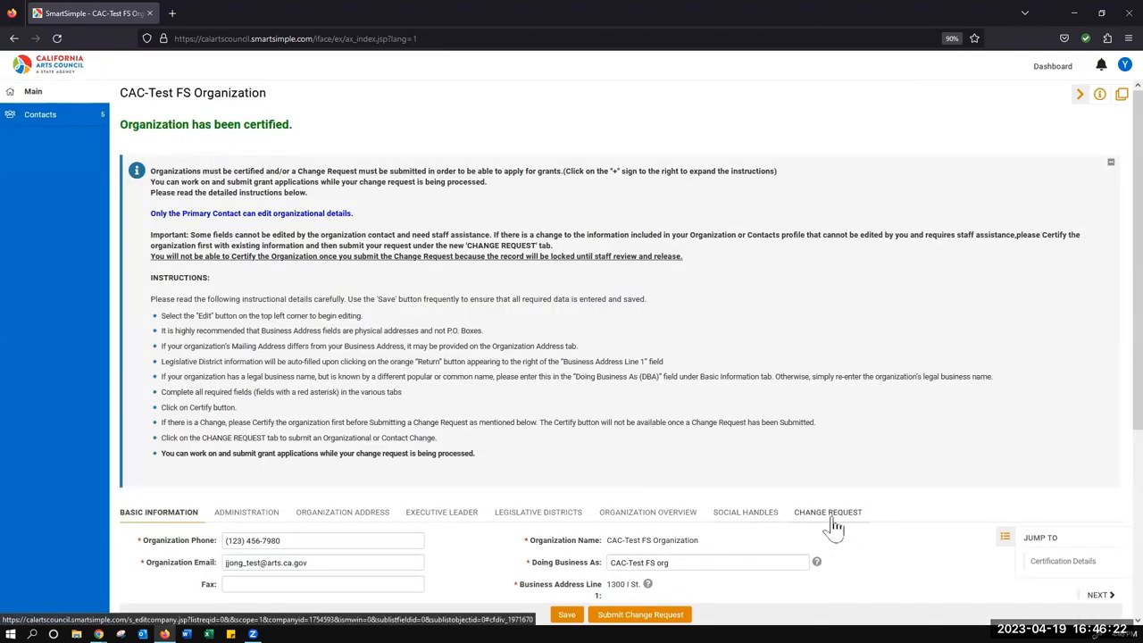
Open the CHANGE REQUEST tab and scroll down through the change request form.
click(827, 512)
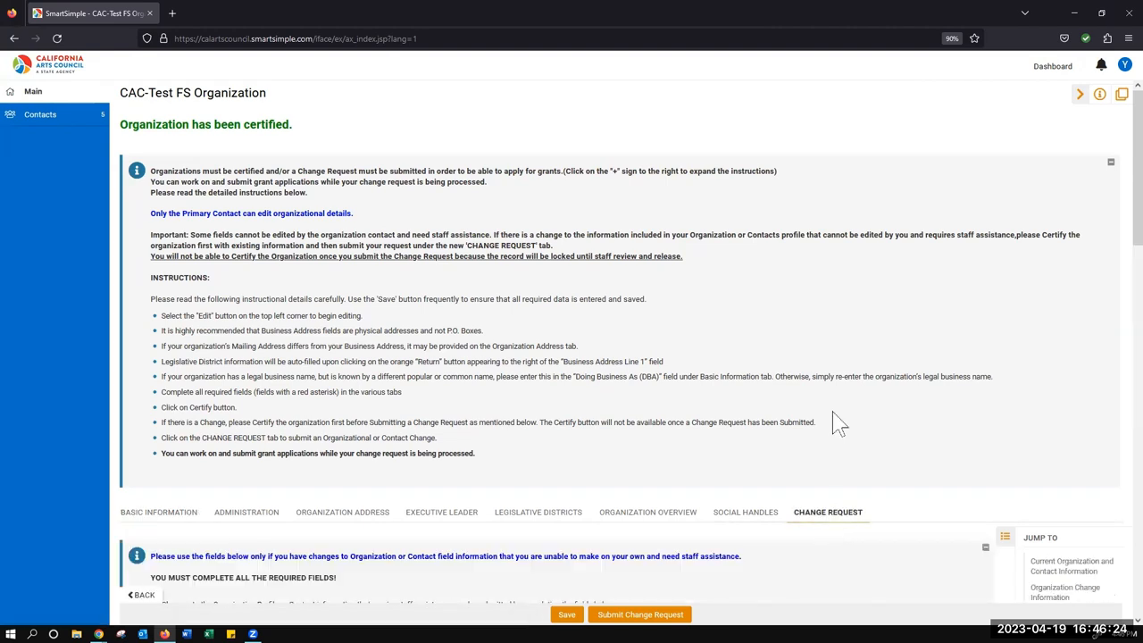
scroll(down, 3)
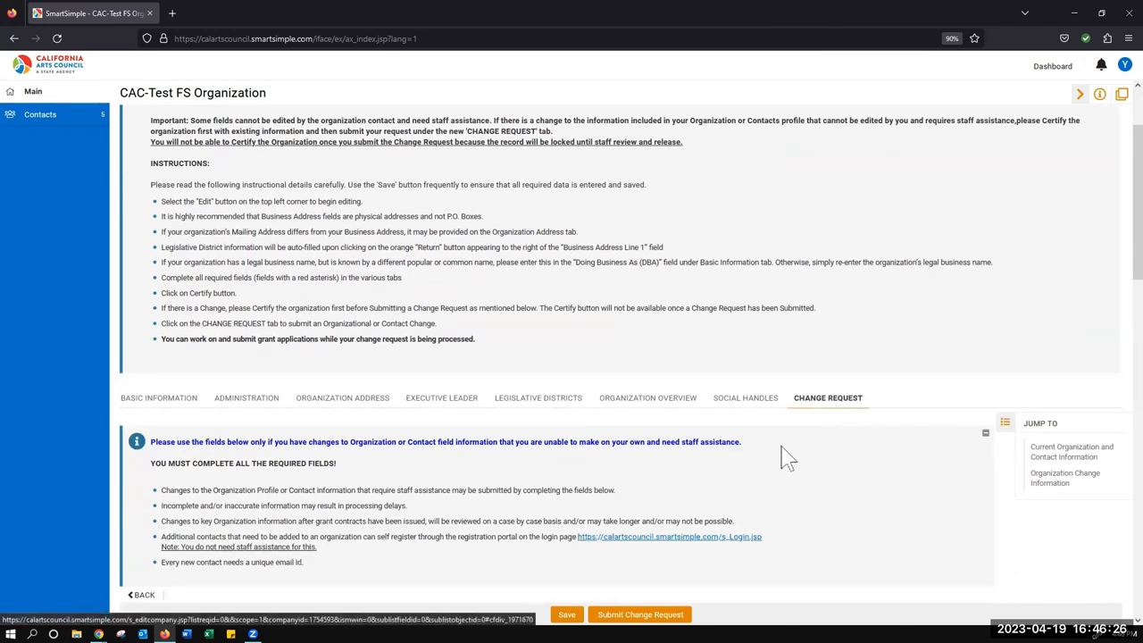
scroll(down, 3)
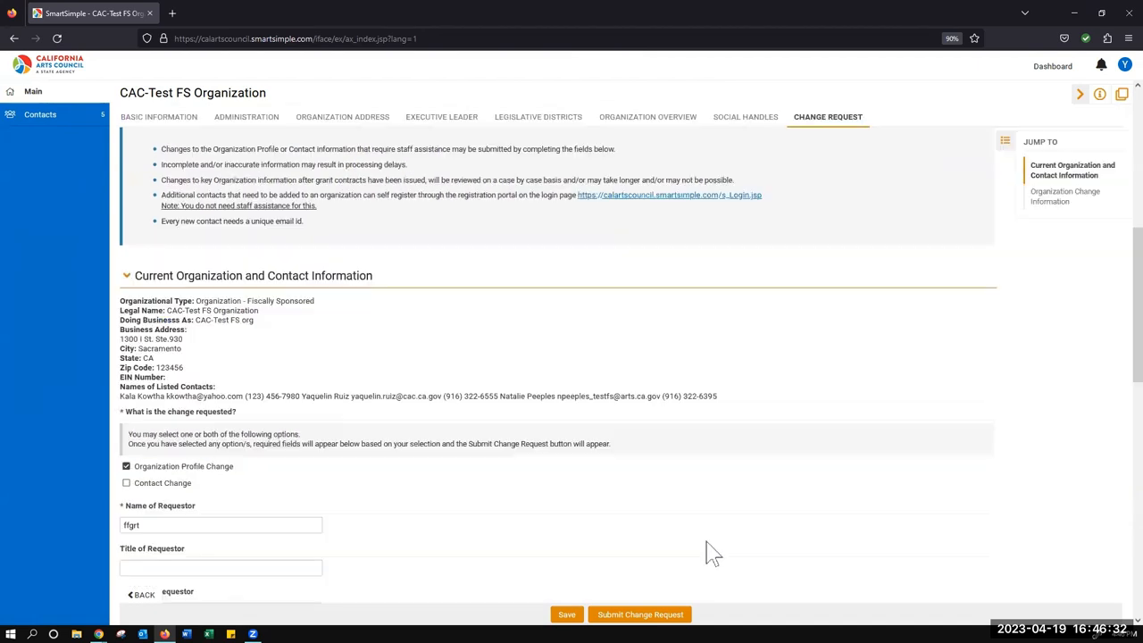
scroll(down, 3)
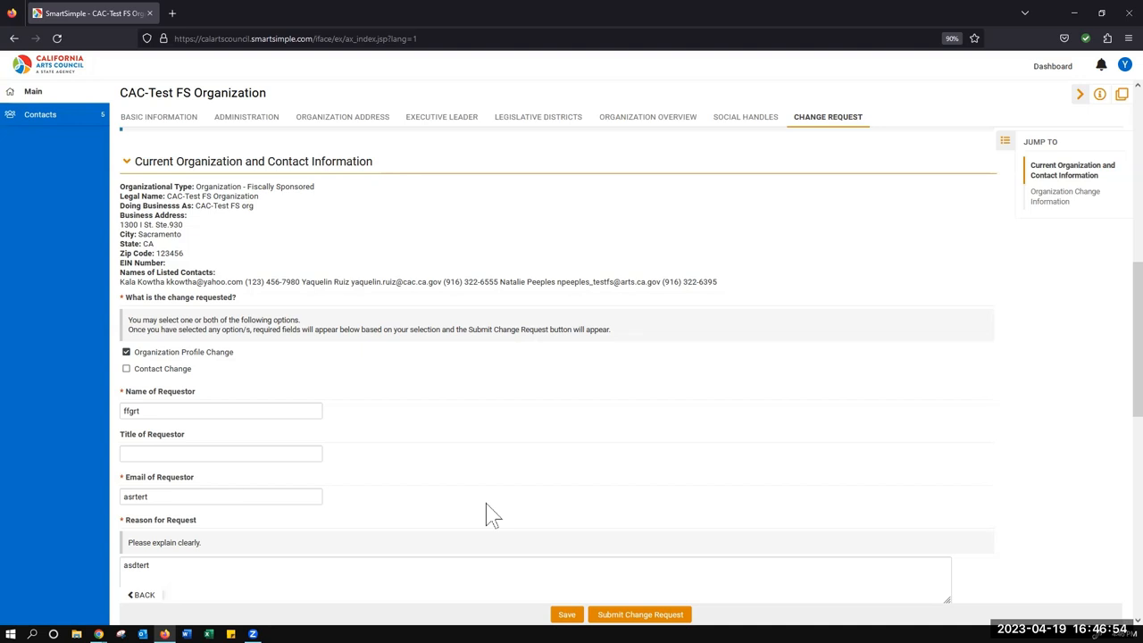
mouse_move(602, 413)
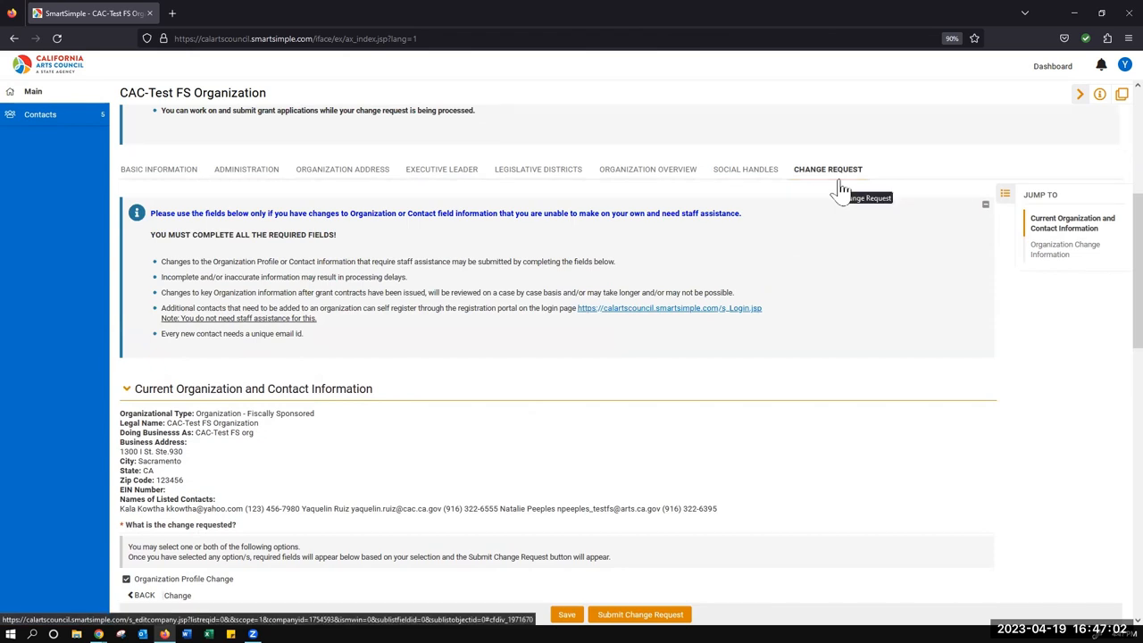
scroll(down, 3)
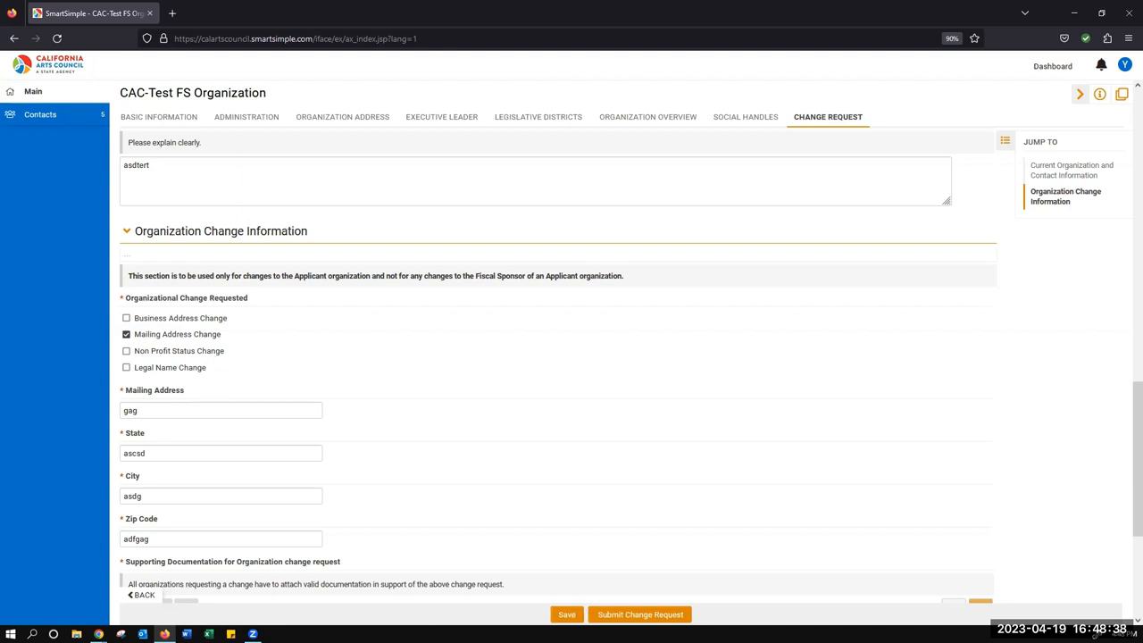
mouse_move(656, 583)
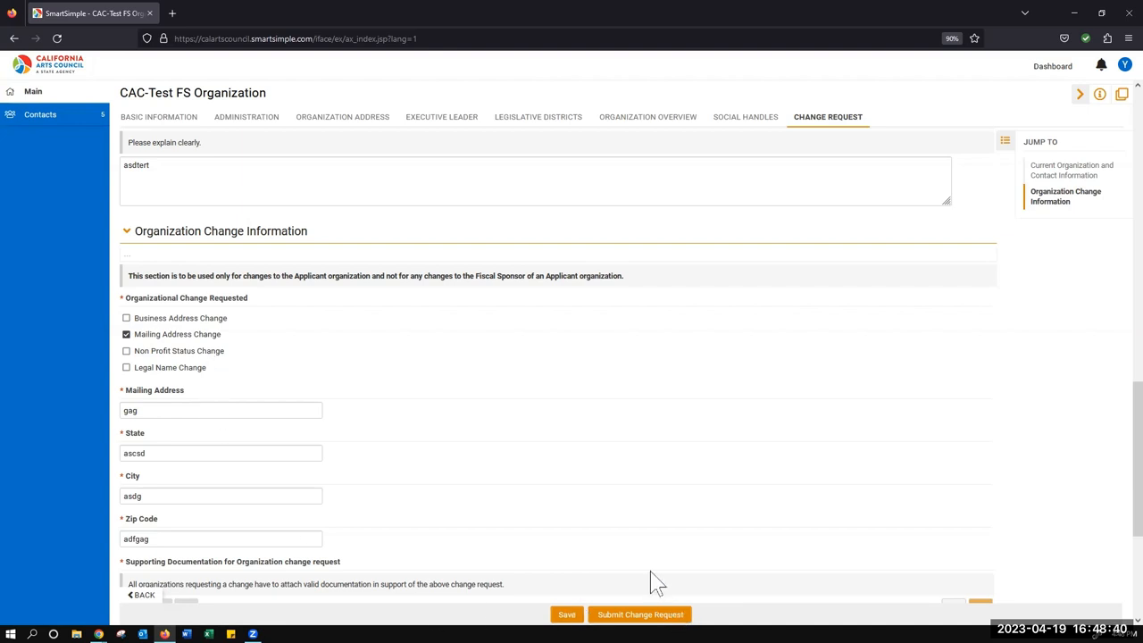
mouse_move(674, 561)
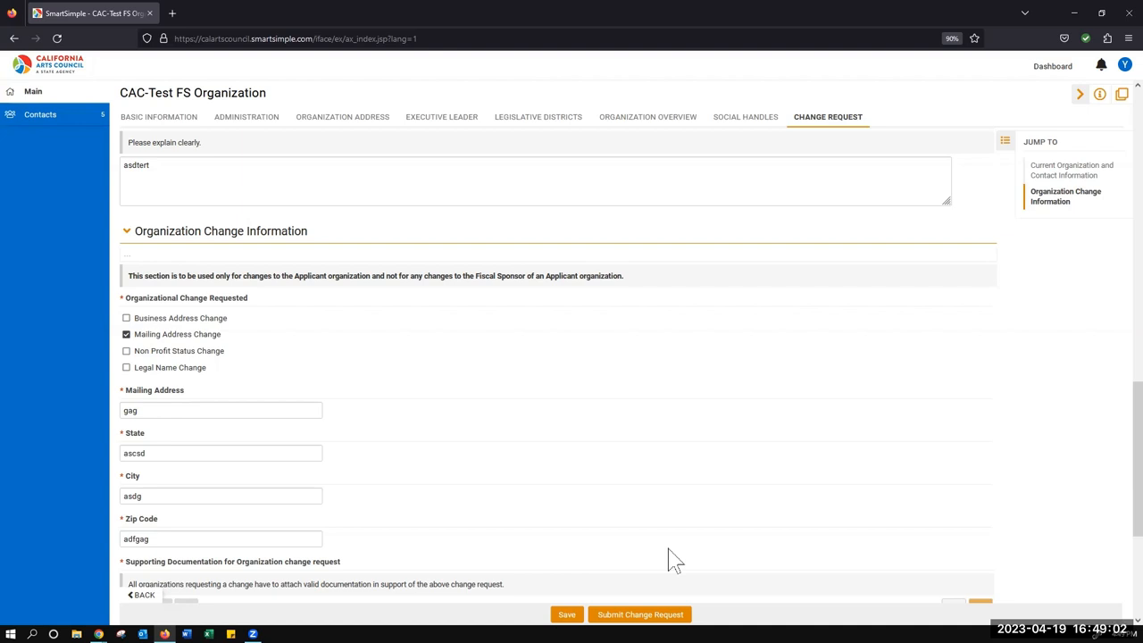
mouse_move(659, 552)
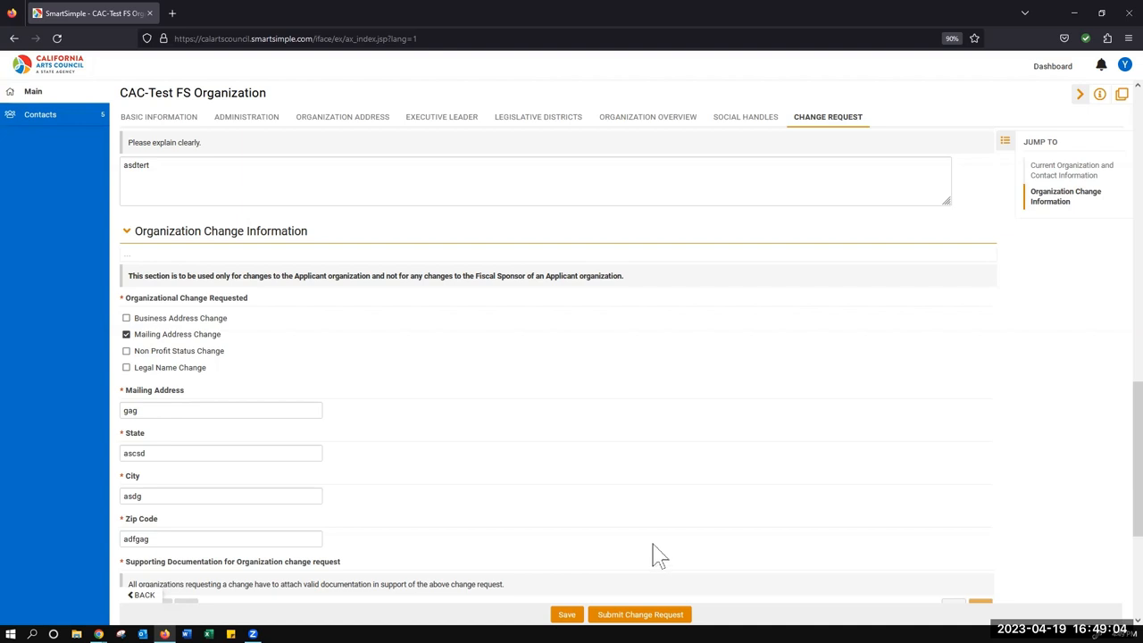
mouse_move(650, 554)
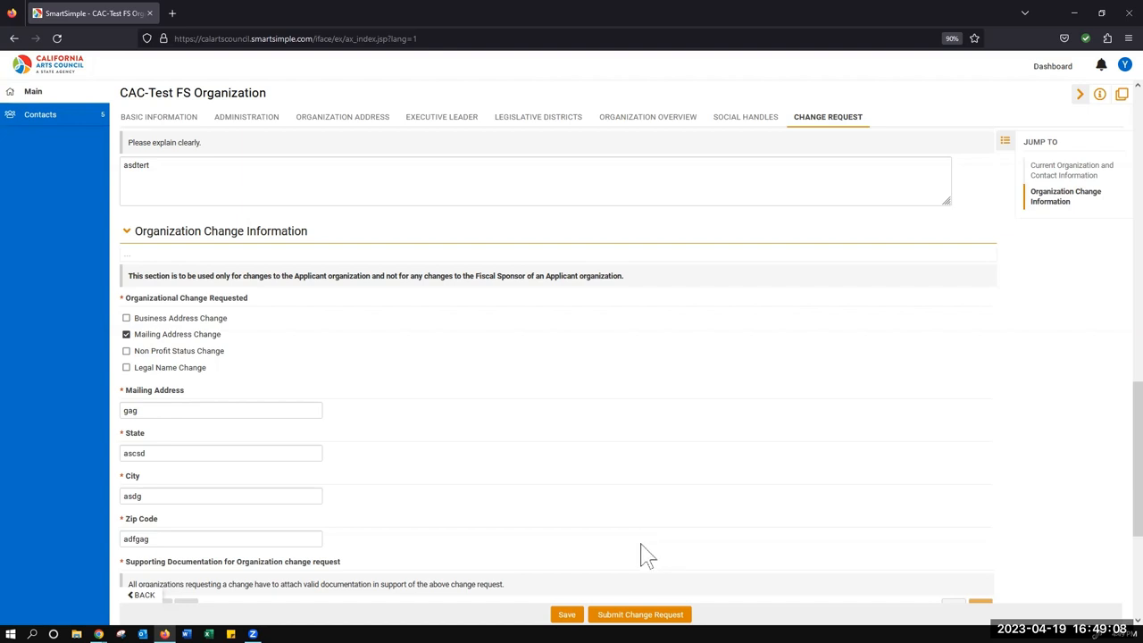
mouse_move(647, 553)
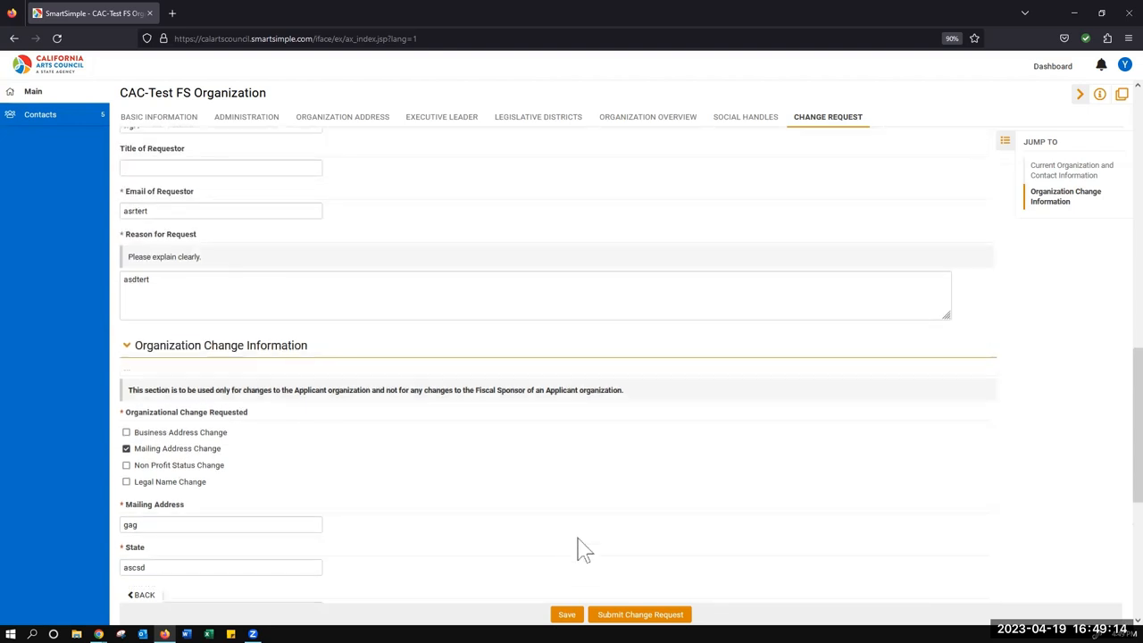
mouse_move(817, 146)
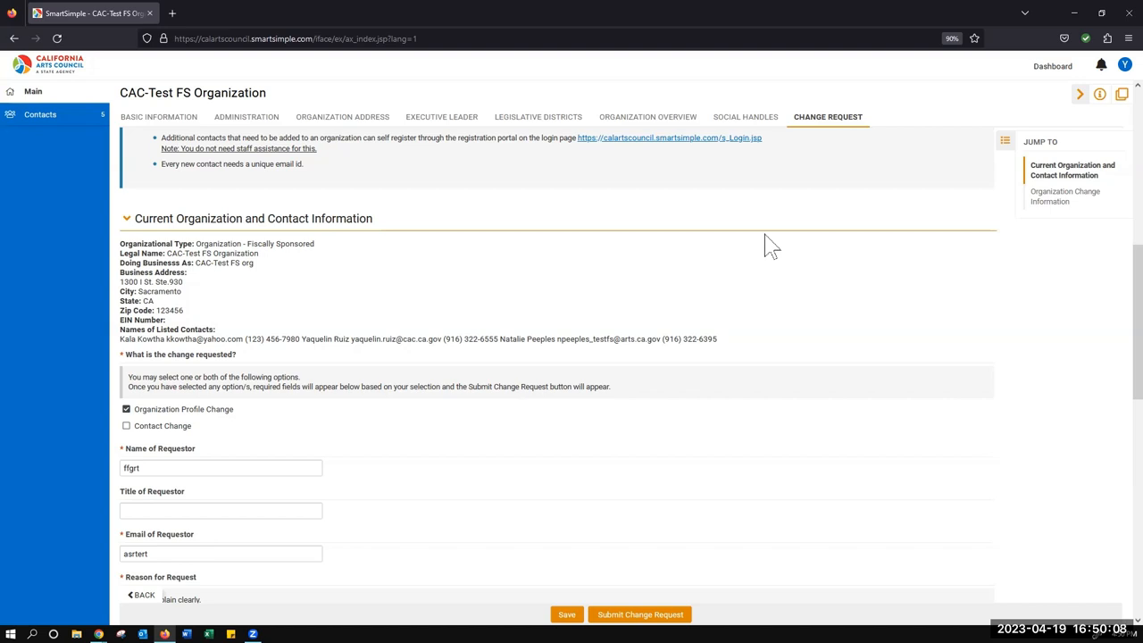
mouse_move(684, 267)
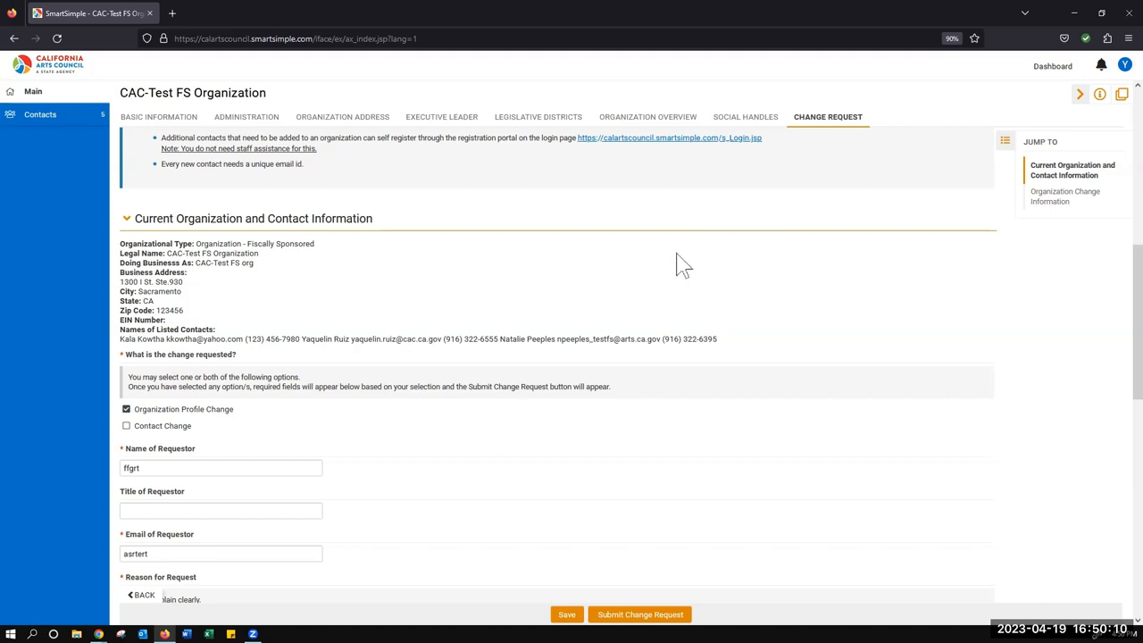
mouse_move(721, 248)
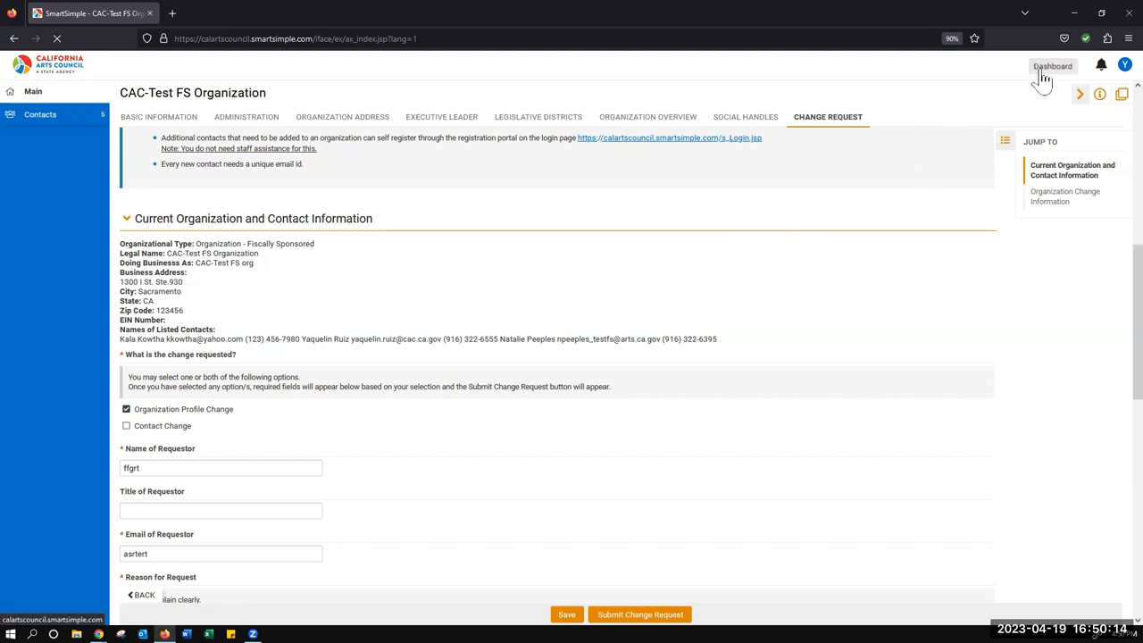
click(1052, 66)
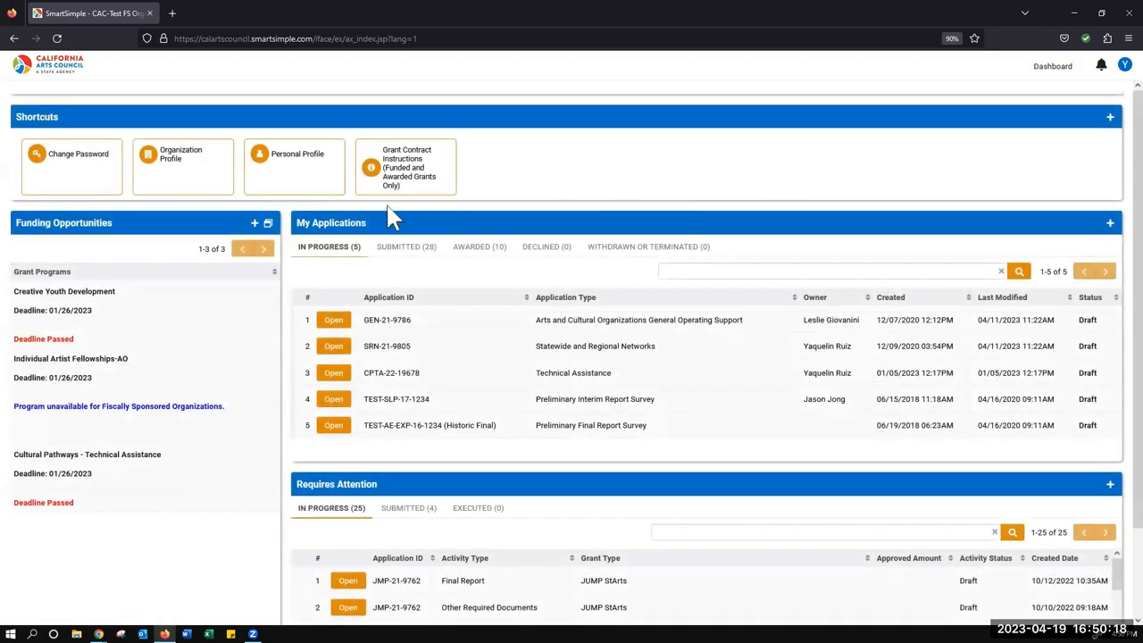
click(183, 167)
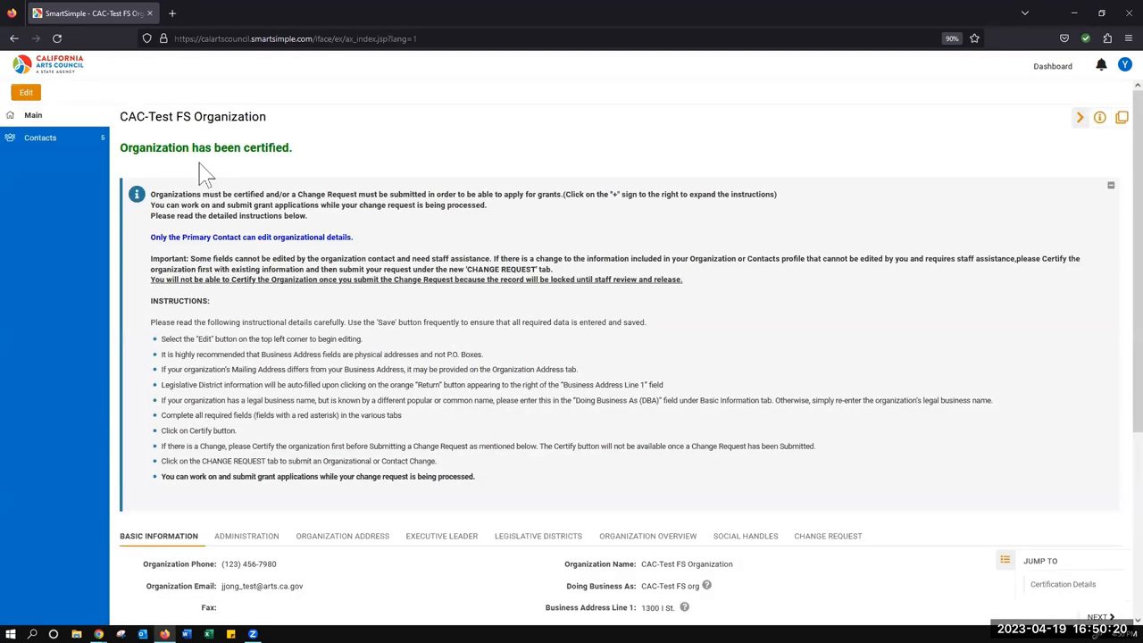